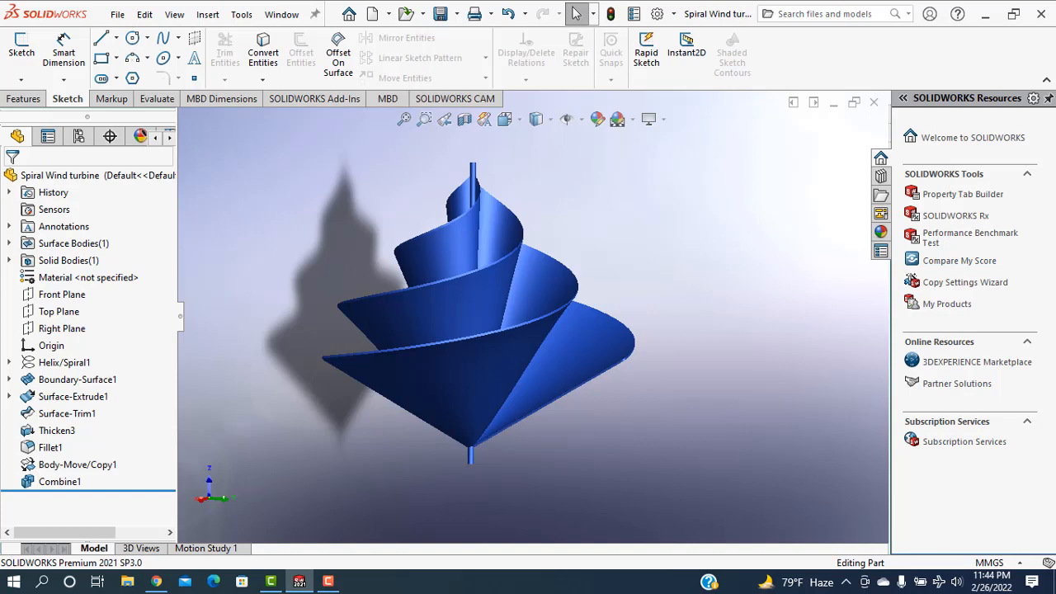
Step: Create a new blank part document (Part3) from File > New
left_click(117, 13)
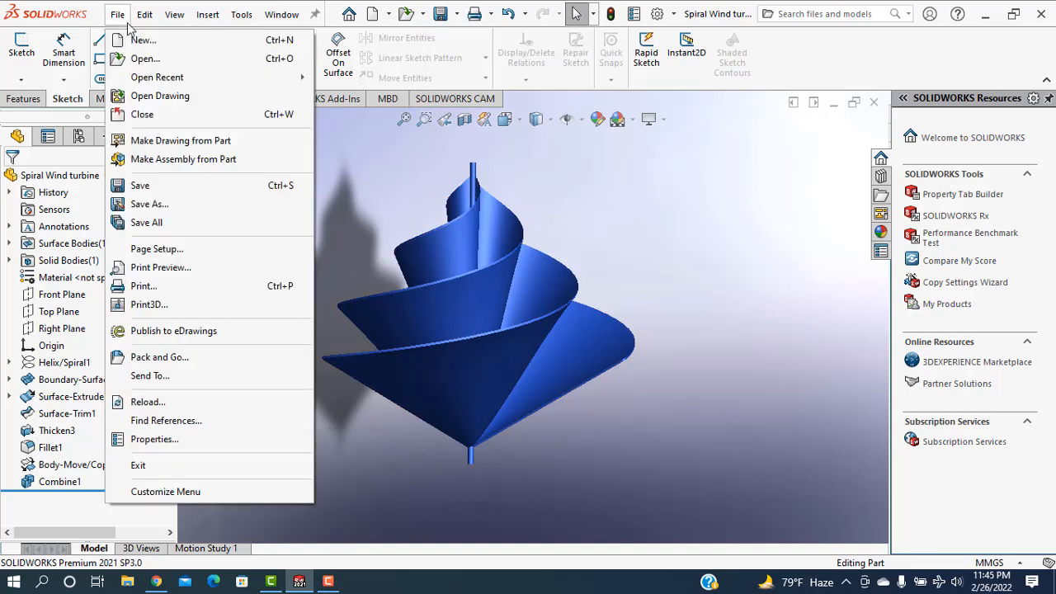
left_click(142, 39)
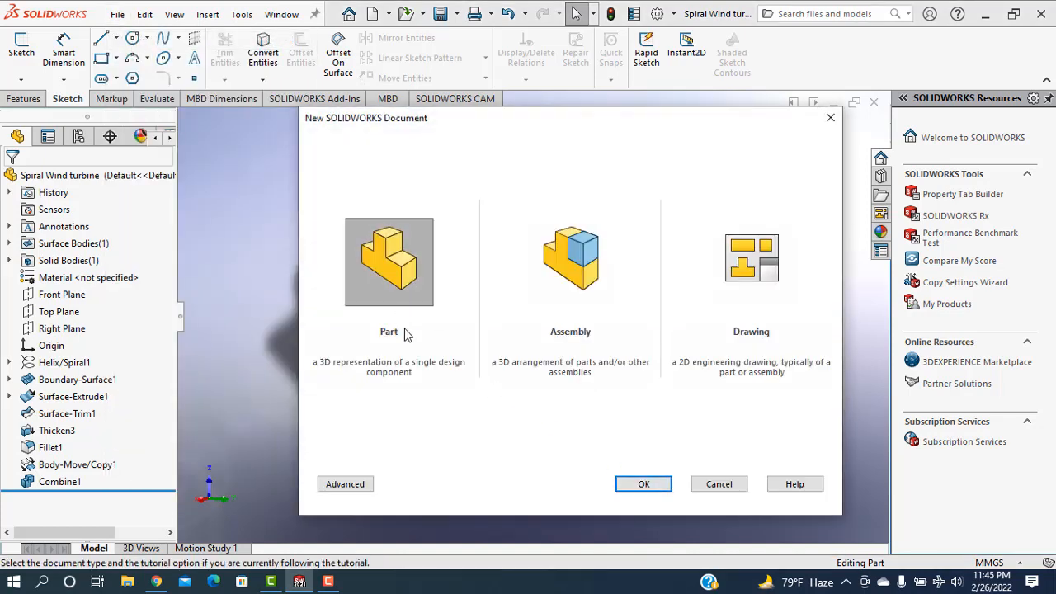
left_click(644, 484)
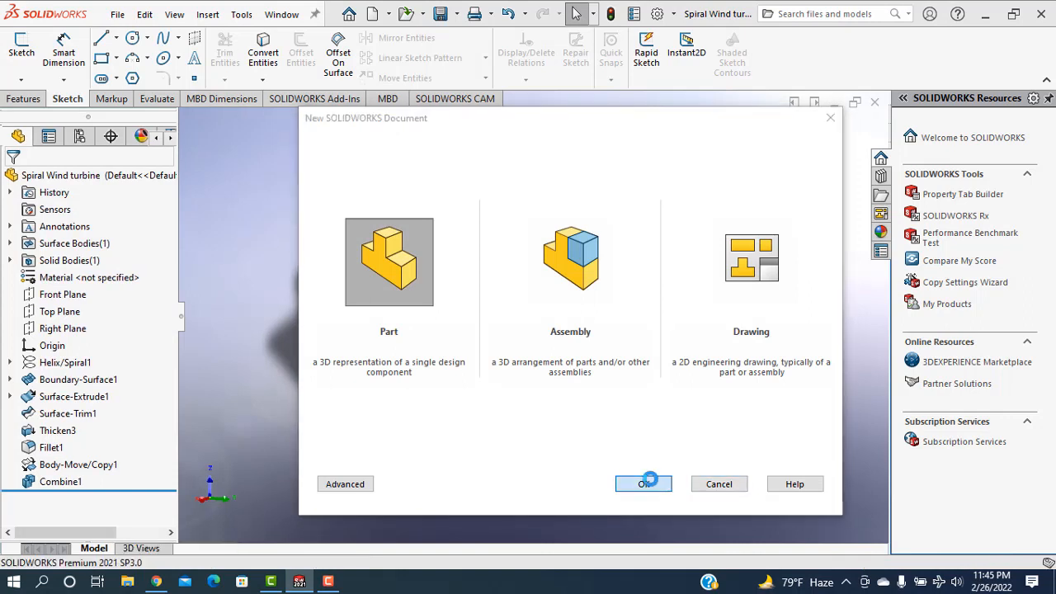
left_click(643, 484)
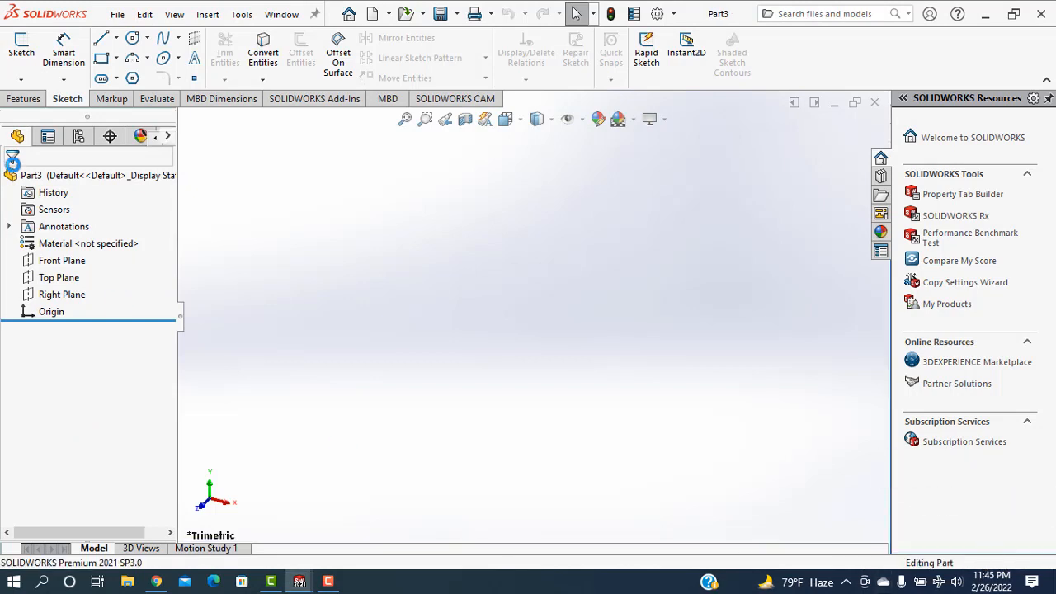
Step: Sketch a circle at the origin on the Front Plane, dimensioned 1500 mm diameter, and exit
left_click(61, 261)
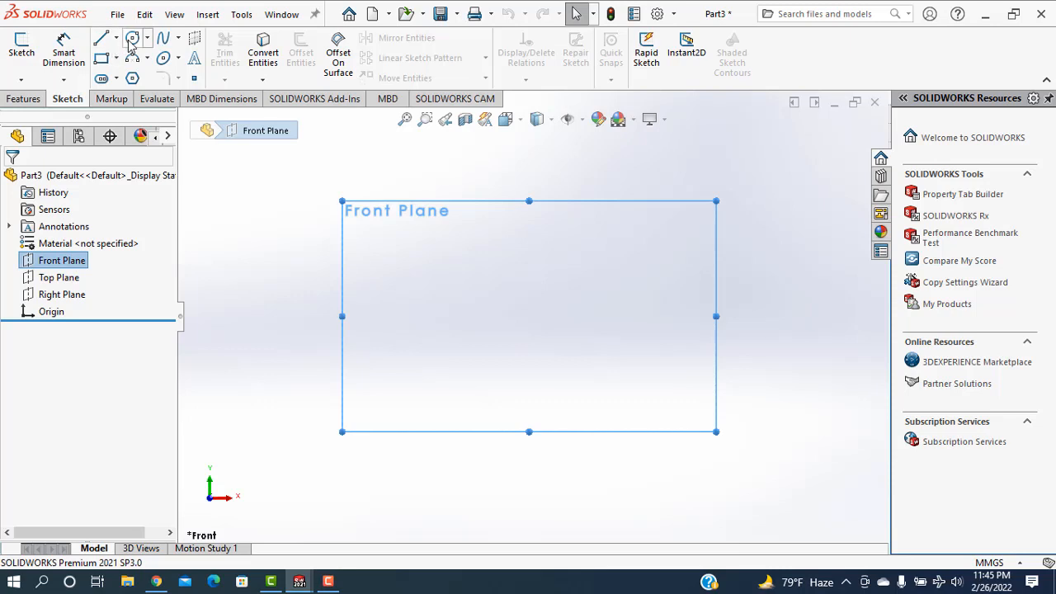
left_click(132, 36)
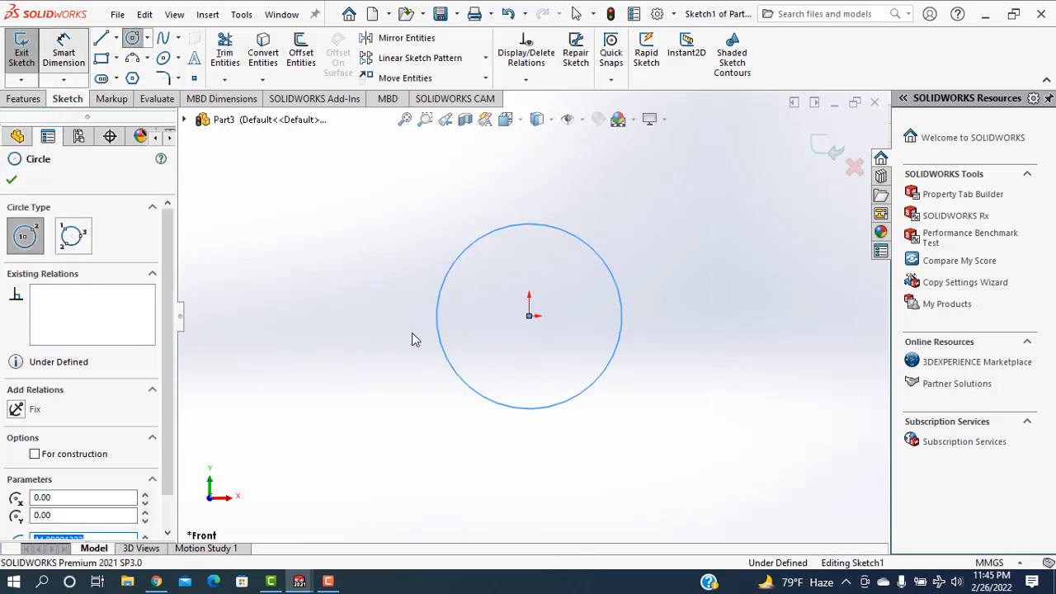
left_click(528, 224)
type("15")
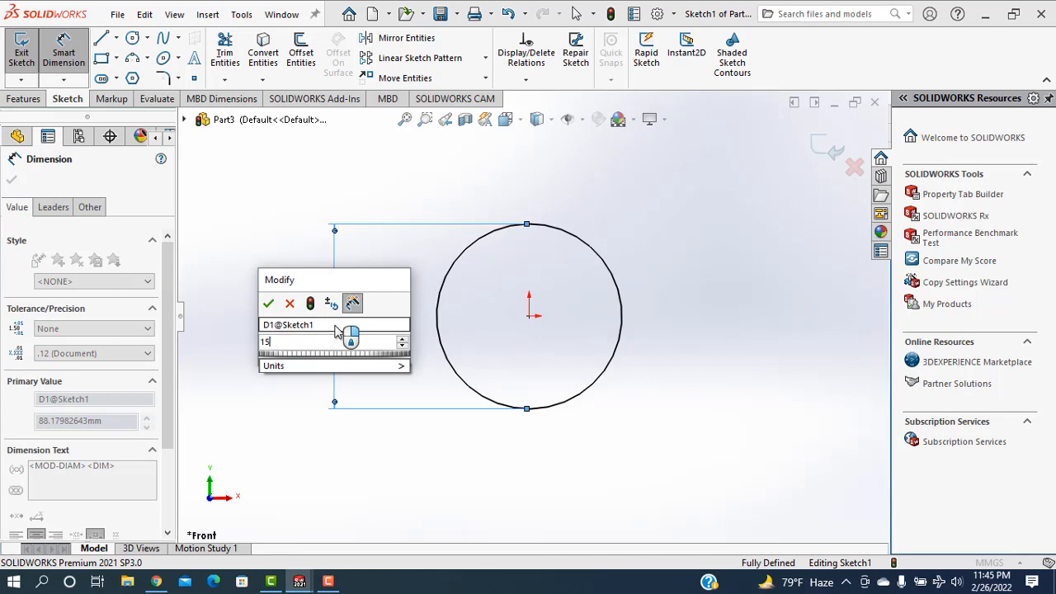
left_click(267, 304)
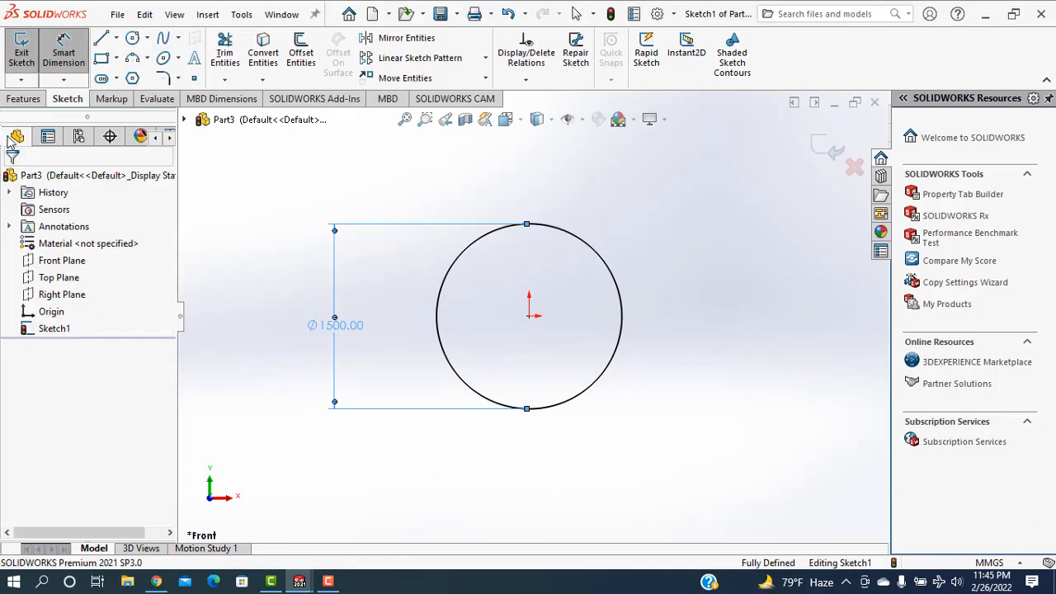
left_click(23, 99)
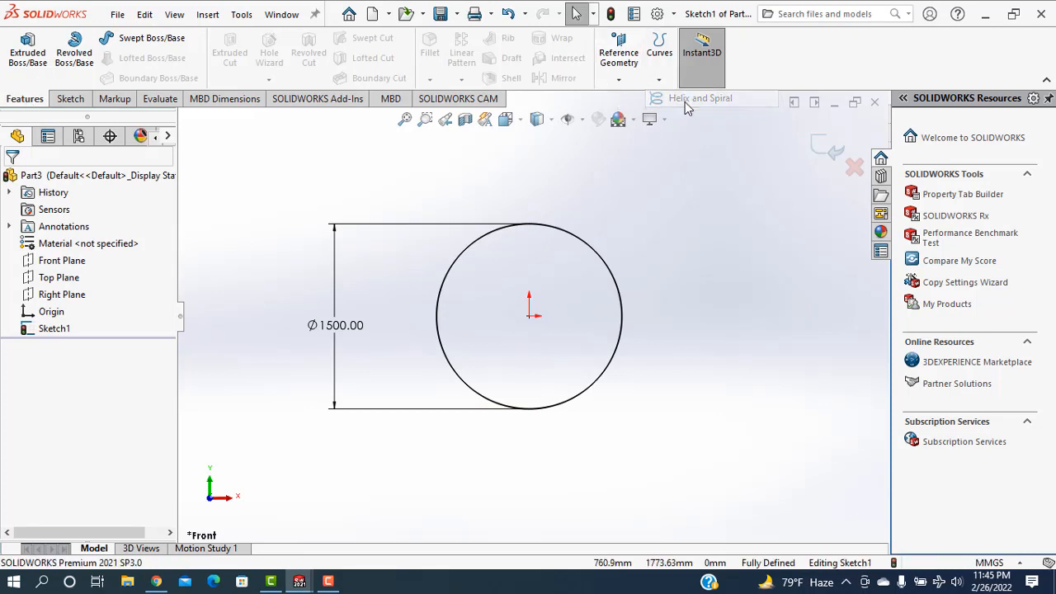
Step: Create Helix/Spiral1: variable pitch 750 mm, diameter 1500 mm to 1 mm, counterclockwise
left_click(700, 97)
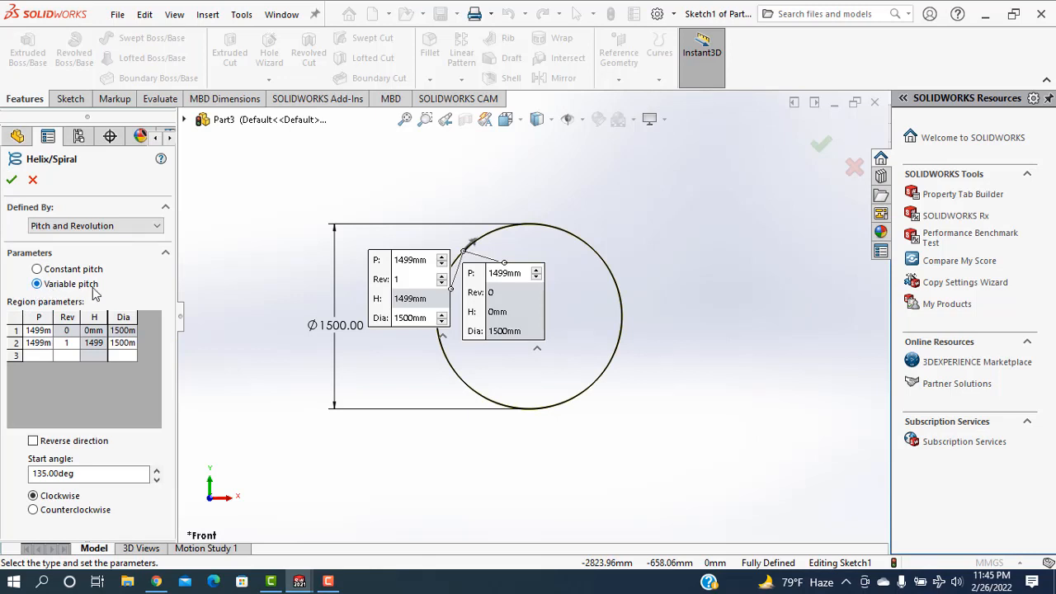
left_click(38, 330)
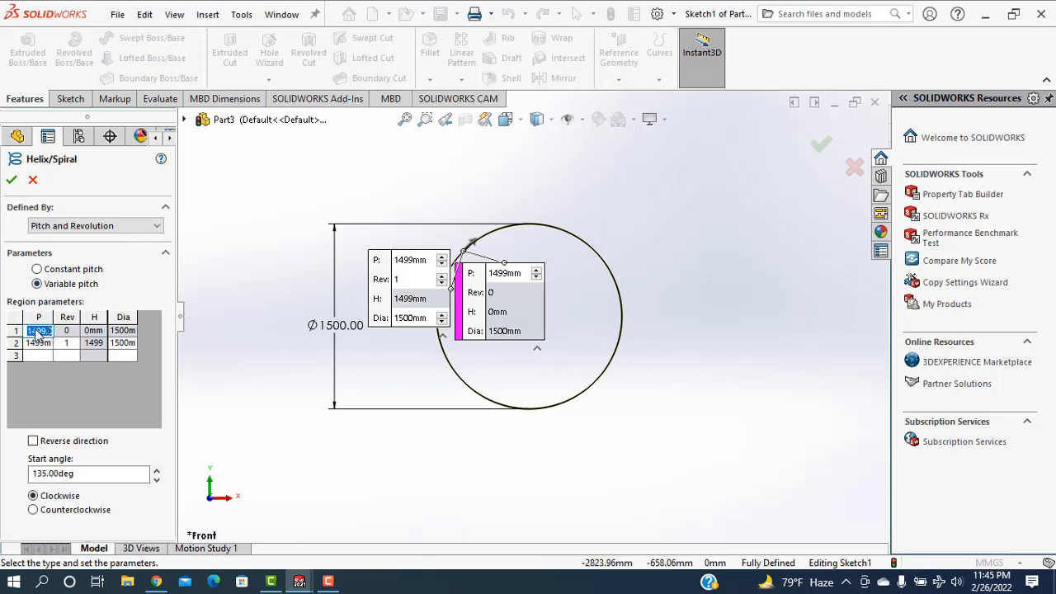
type("750mm")
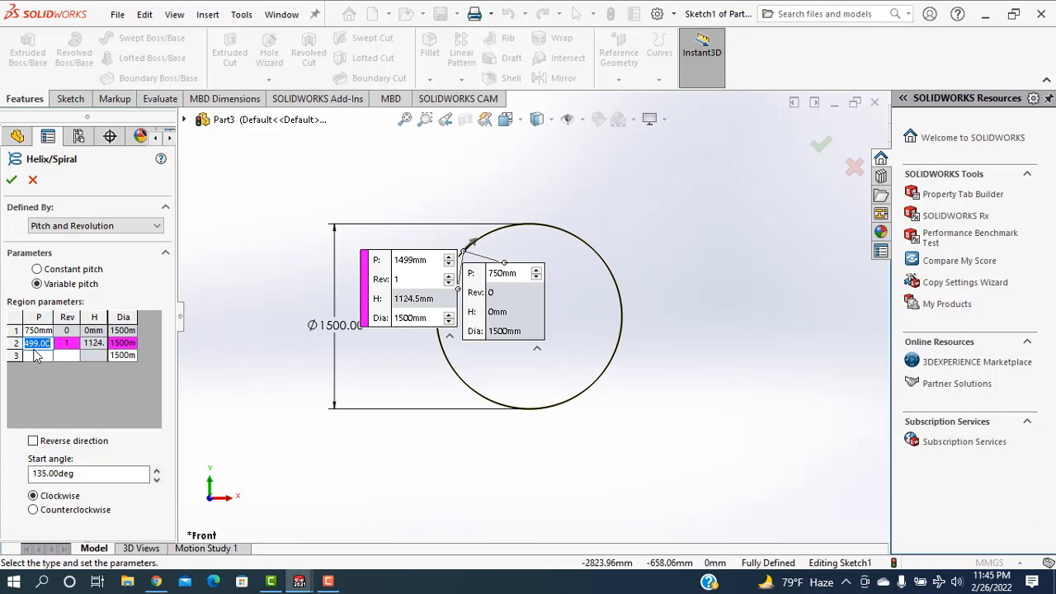
type("750mm")
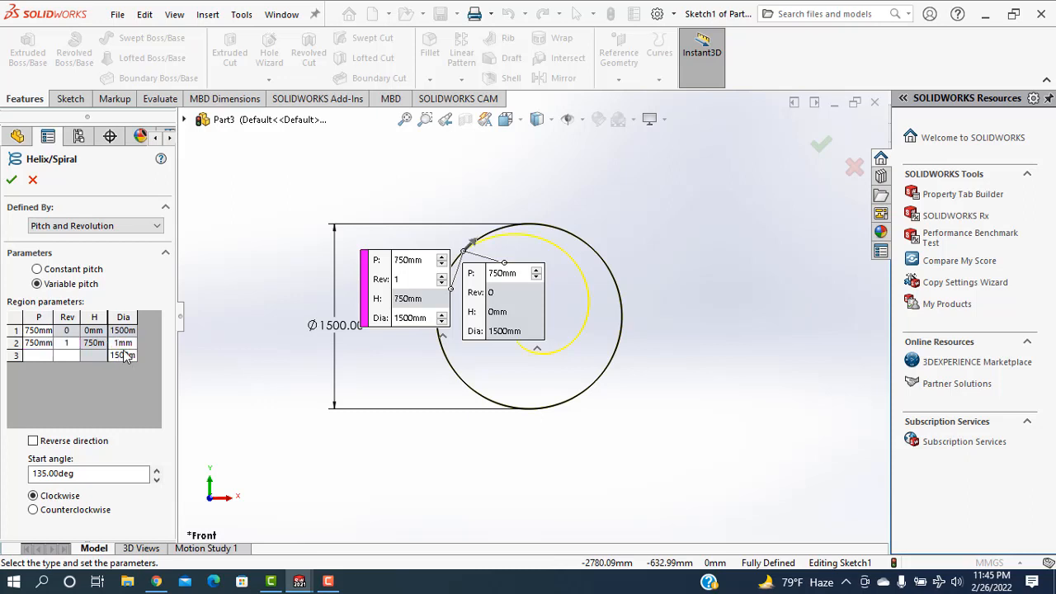
double_click(123, 354)
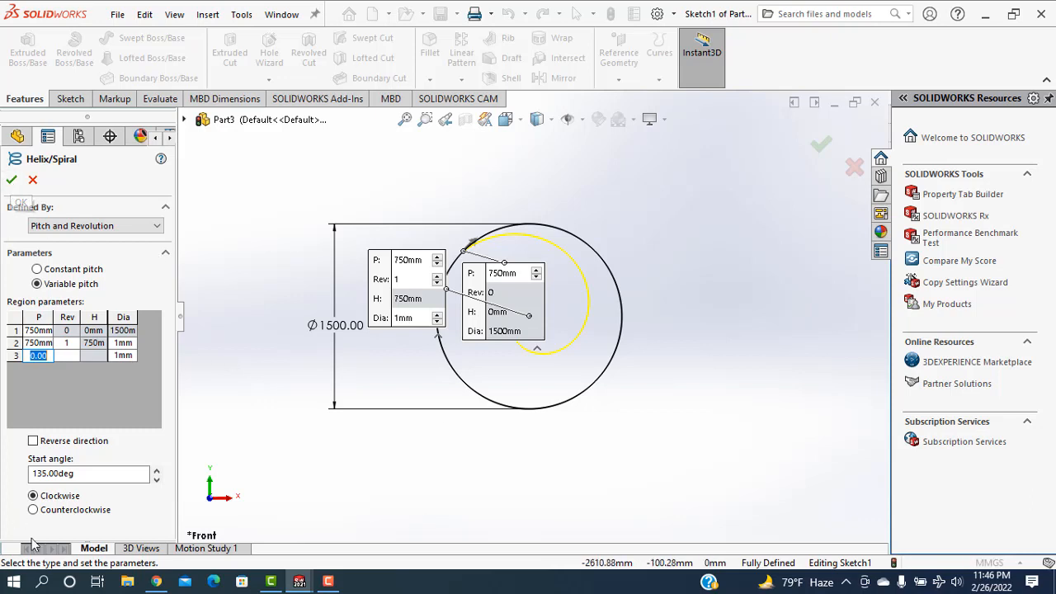
type("90")
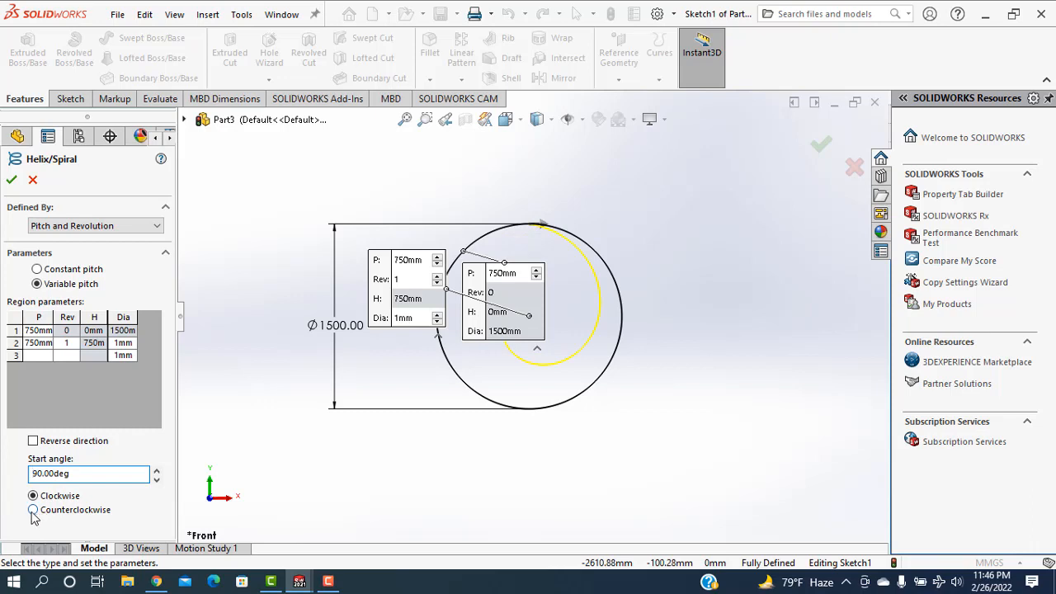
left_click(33, 509)
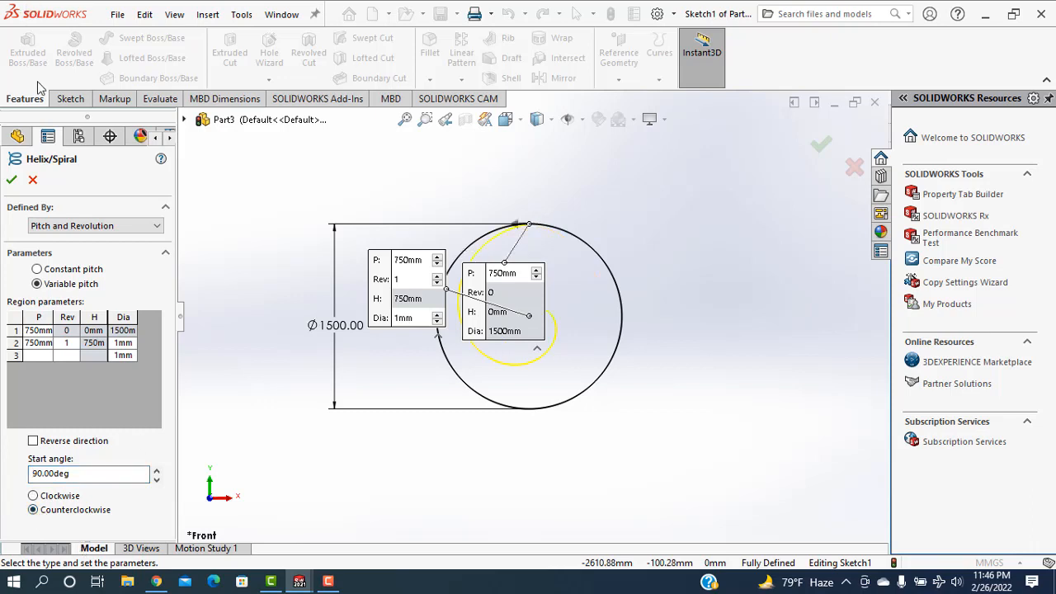
left_click(11, 180)
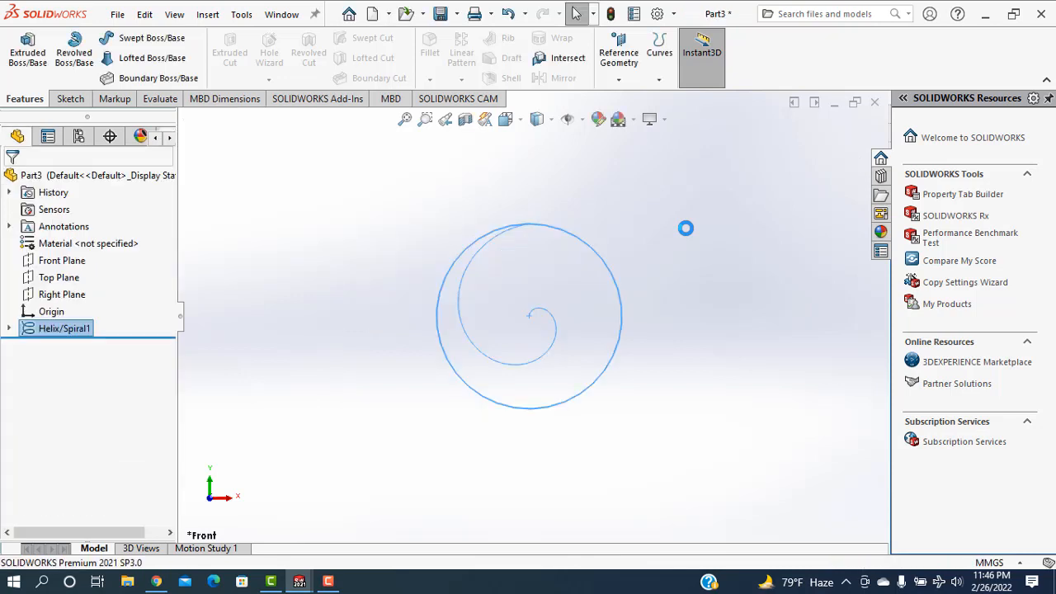
Step: Sketch a 60° line on the Right Plane with its endpoint coincident to the spiral
left_click(63, 294)
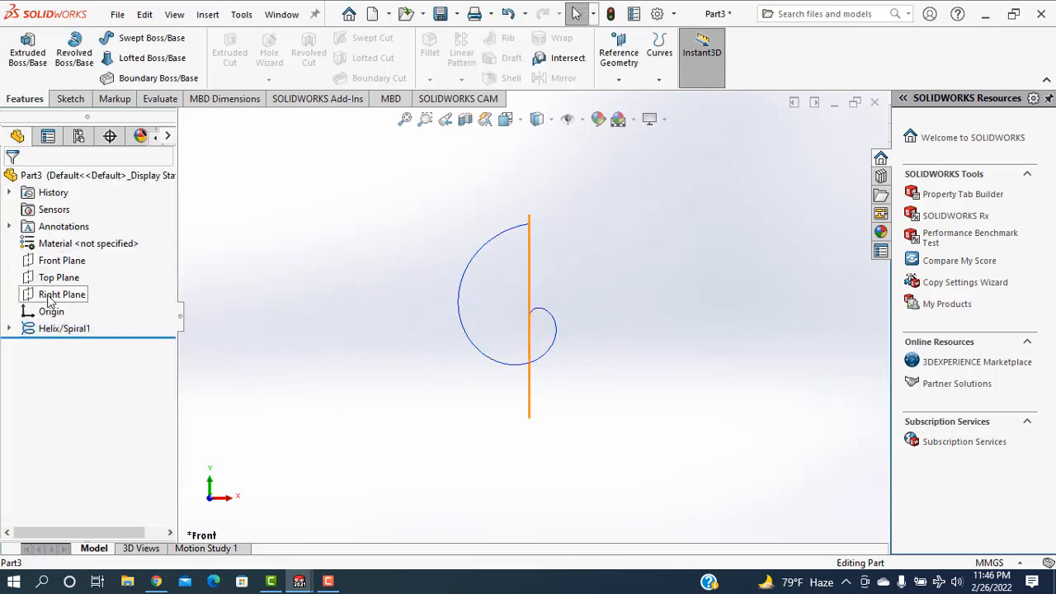
left_click(61, 294)
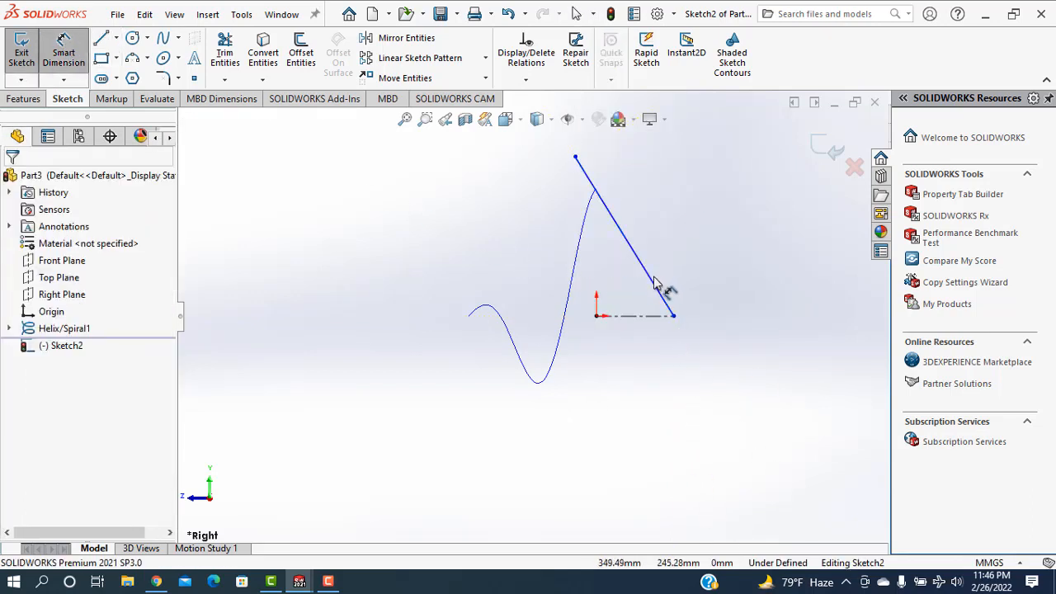
left_click(630, 240)
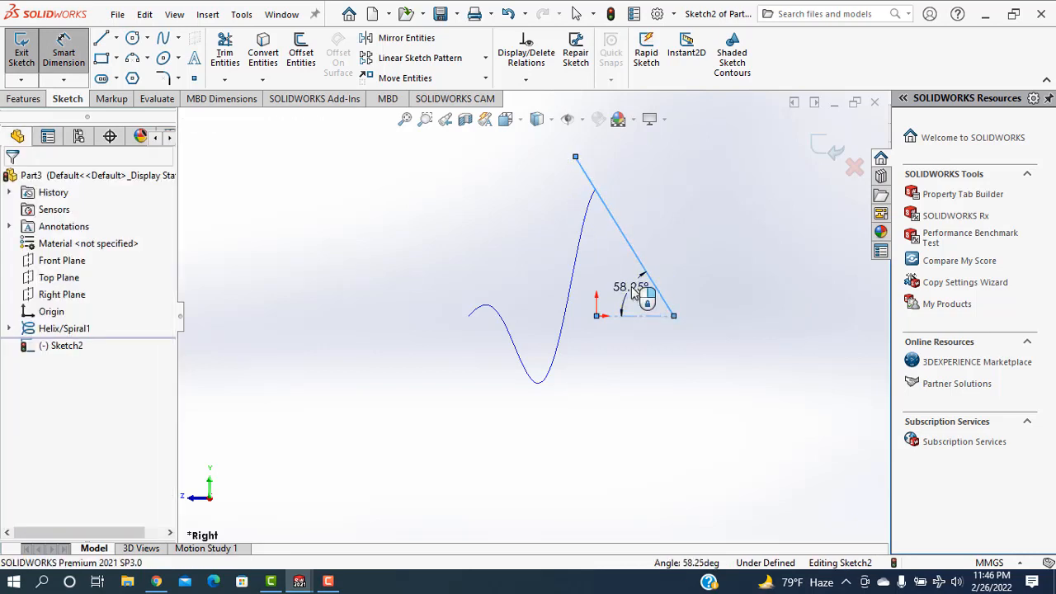
left_click(627, 288)
type("60")
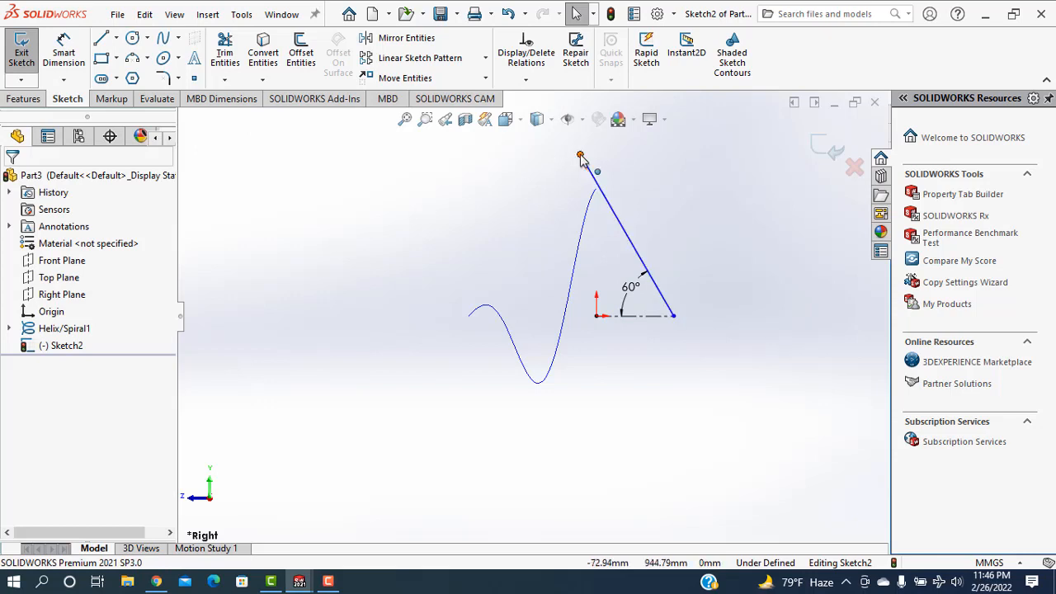
left_click(581, 155)
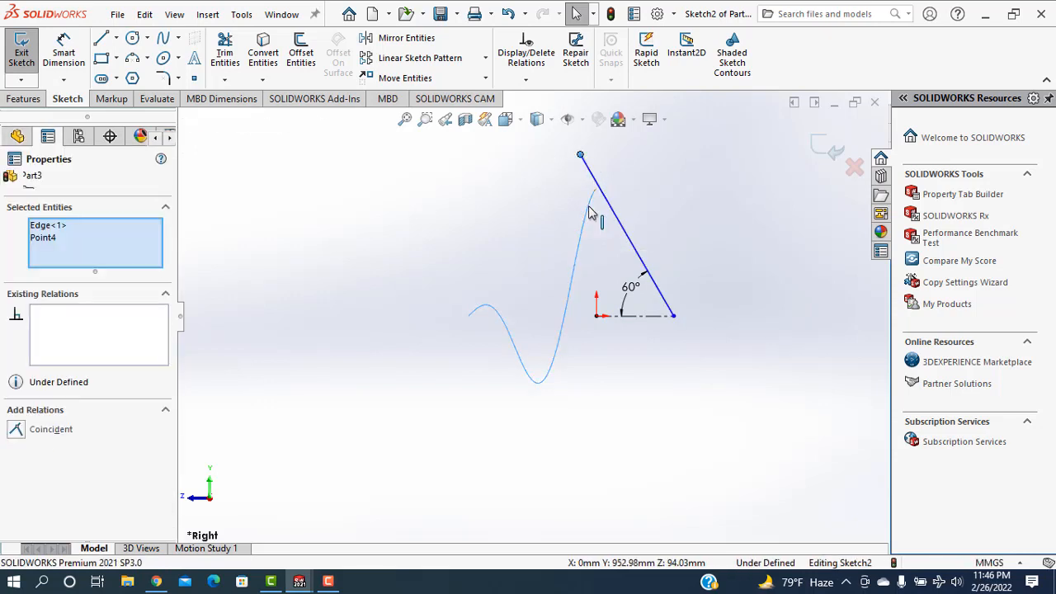
left_click(658, 137)
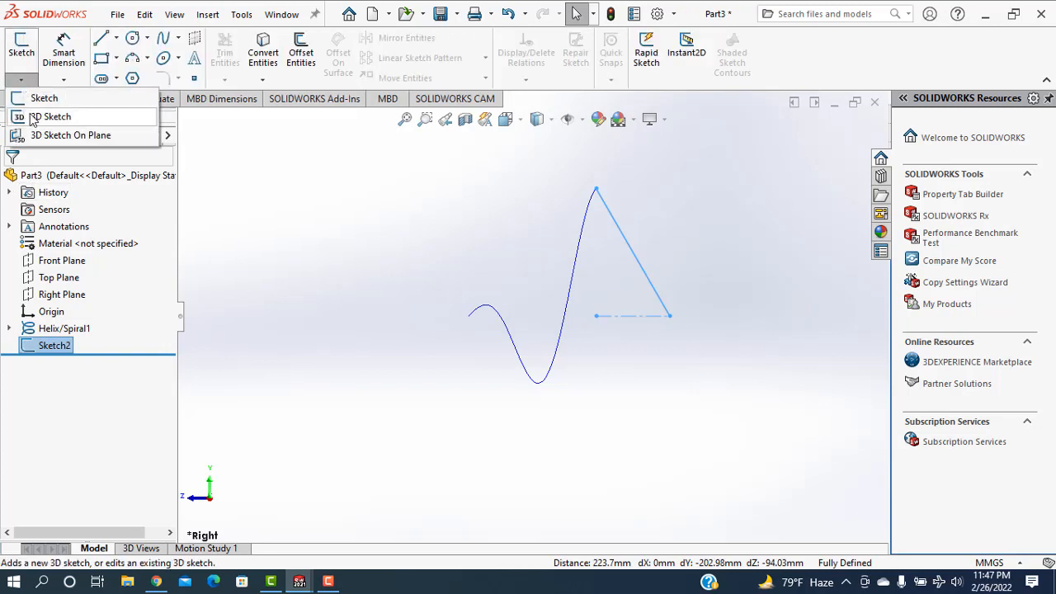
Step: Add 3DSketch1 and a Right Plane Sketch3, each a horizontal line along the profile base
left_click(51, 116)
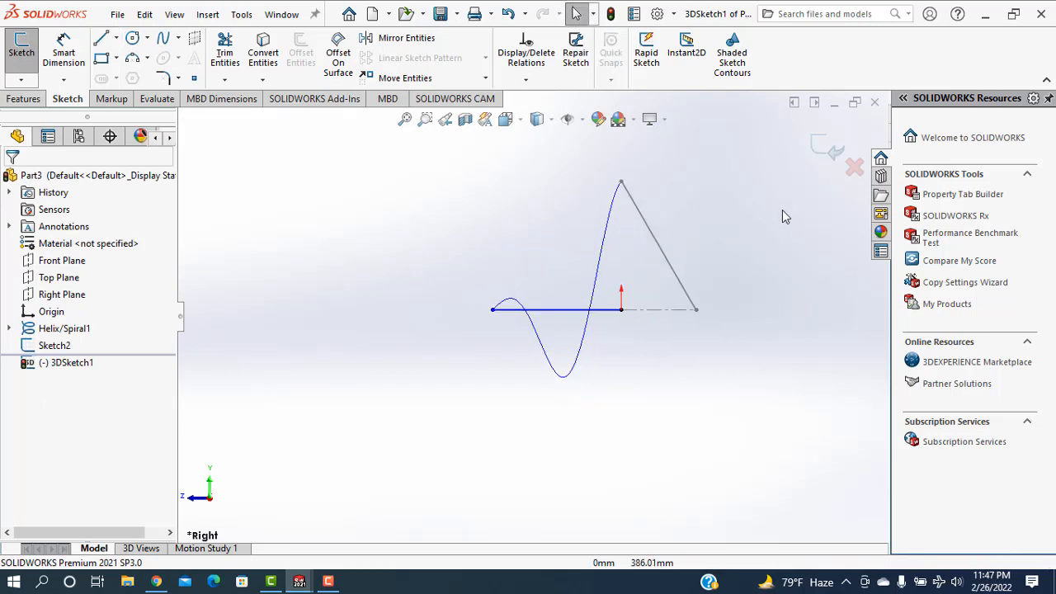
mouse_move(822, 155)
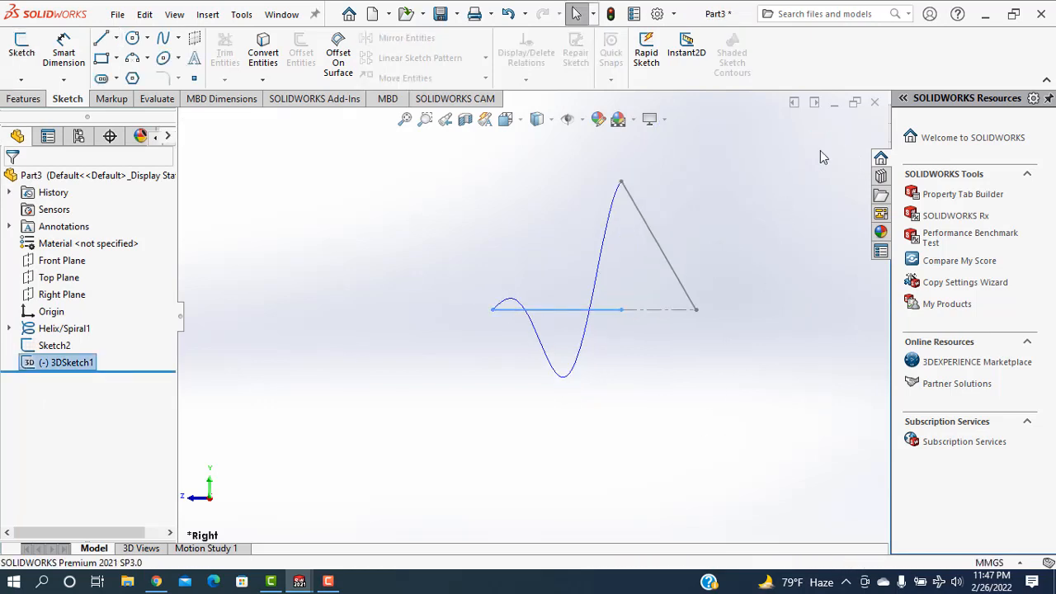
left_click(62, 293)
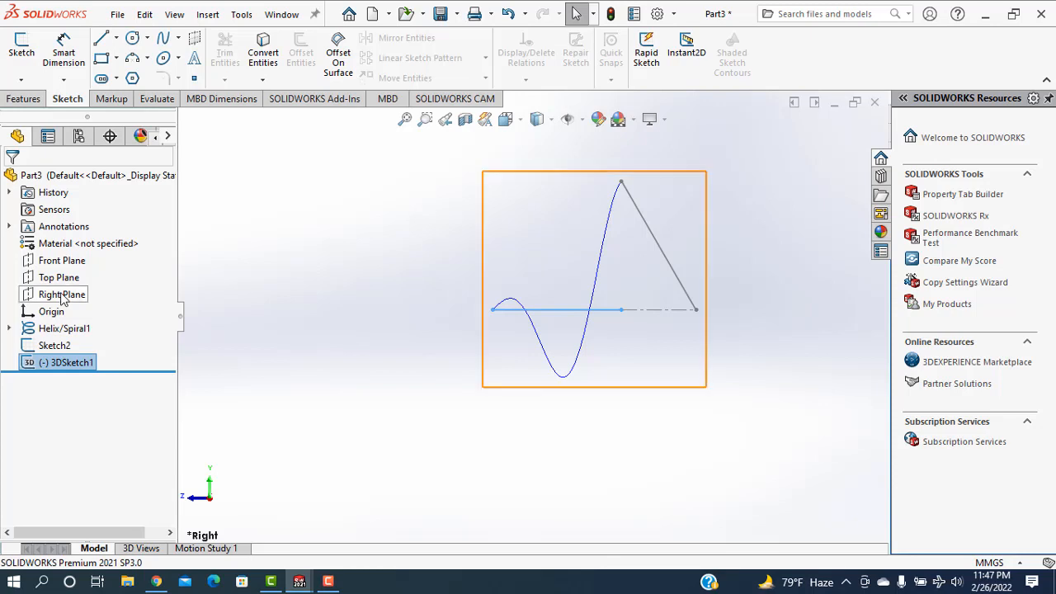
left_click(61, 294)
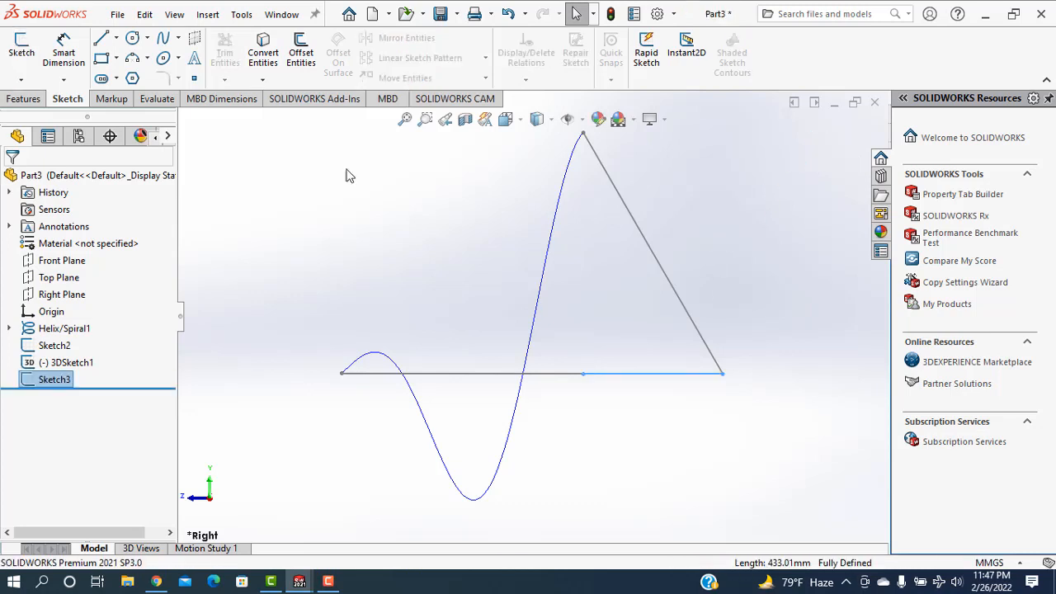
Step: Create Boundary-Surface1 from 3DSketch1, Helix/Spiral1 and Sketch3 to form the blade
left_click(208, 13)
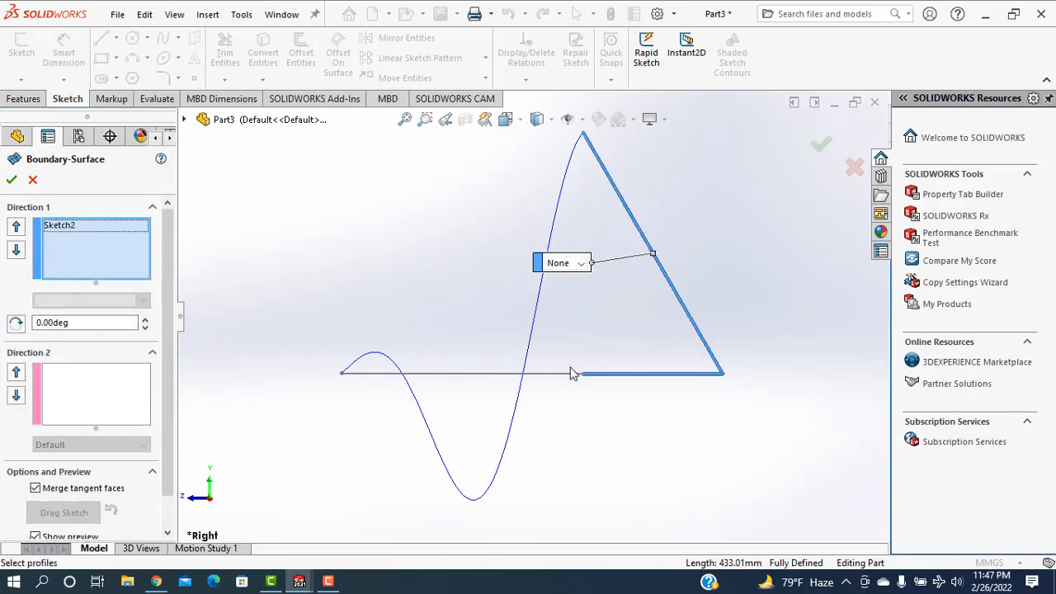
left_click(570, 373)
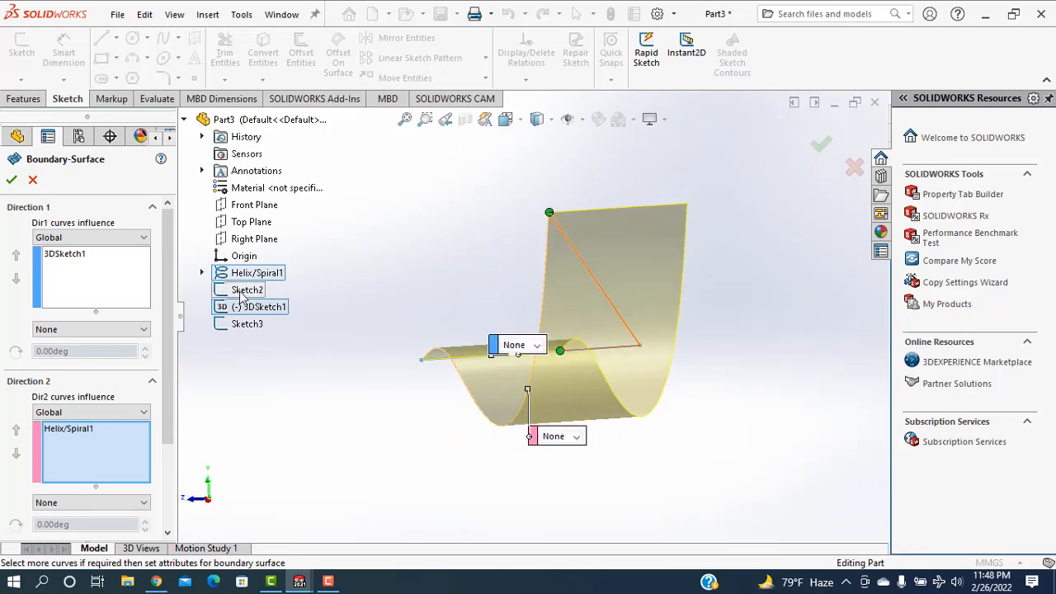
left_click(247, 291)
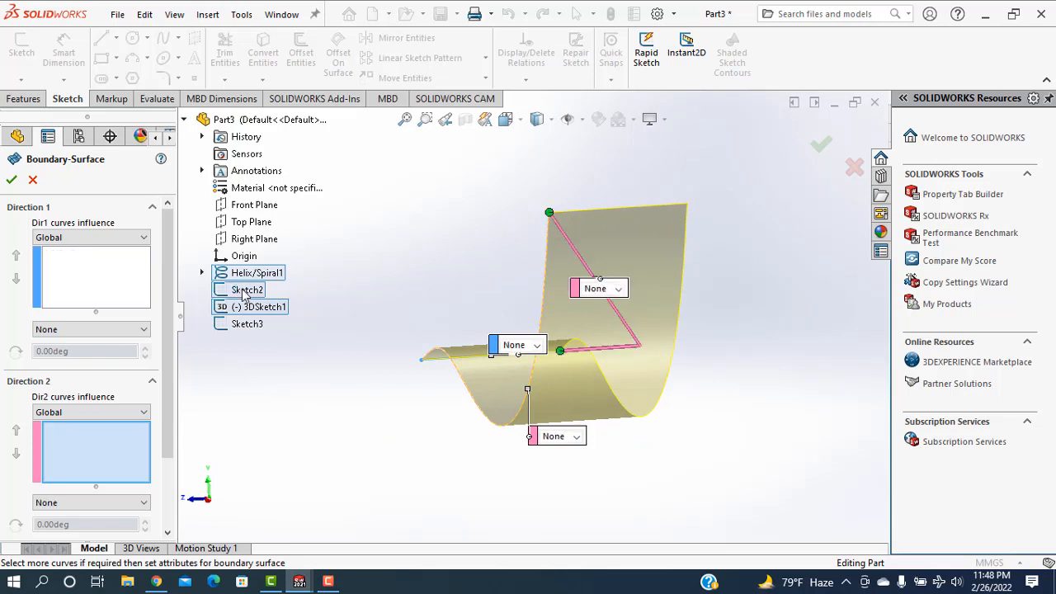
left_click(247, 324)
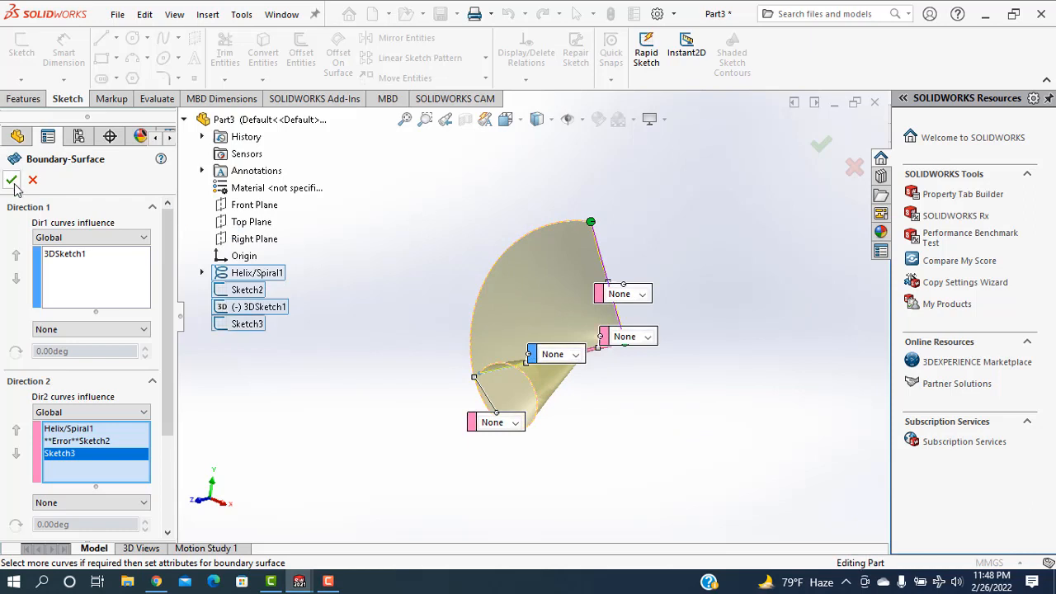
left_click(11, 180)
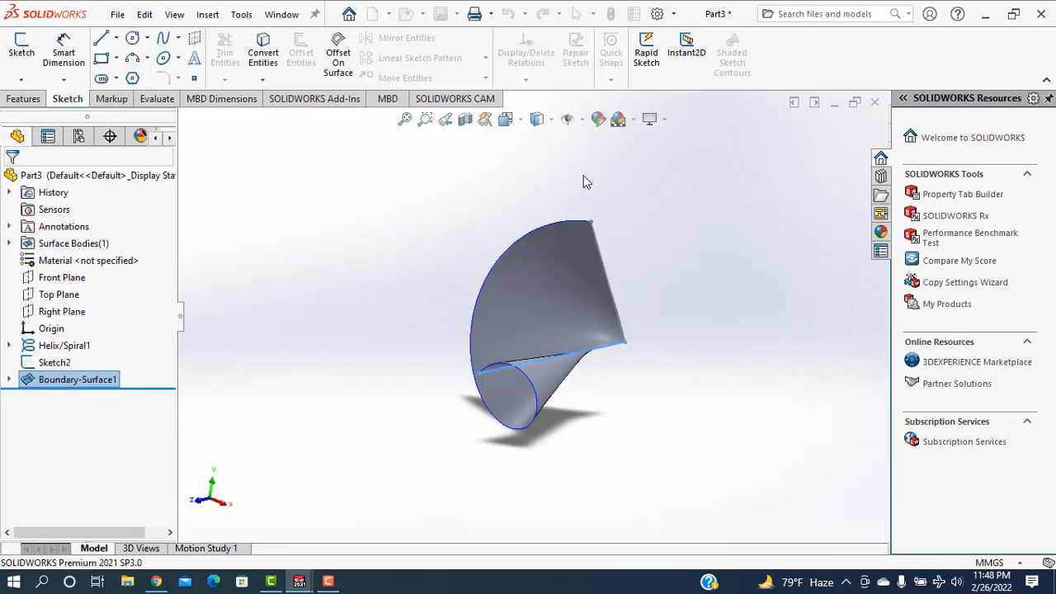
Step: Sketch a small circle at the origin on Top Plane and surface-extrude it 800 mm and 500 mm
left_click(59, 293)
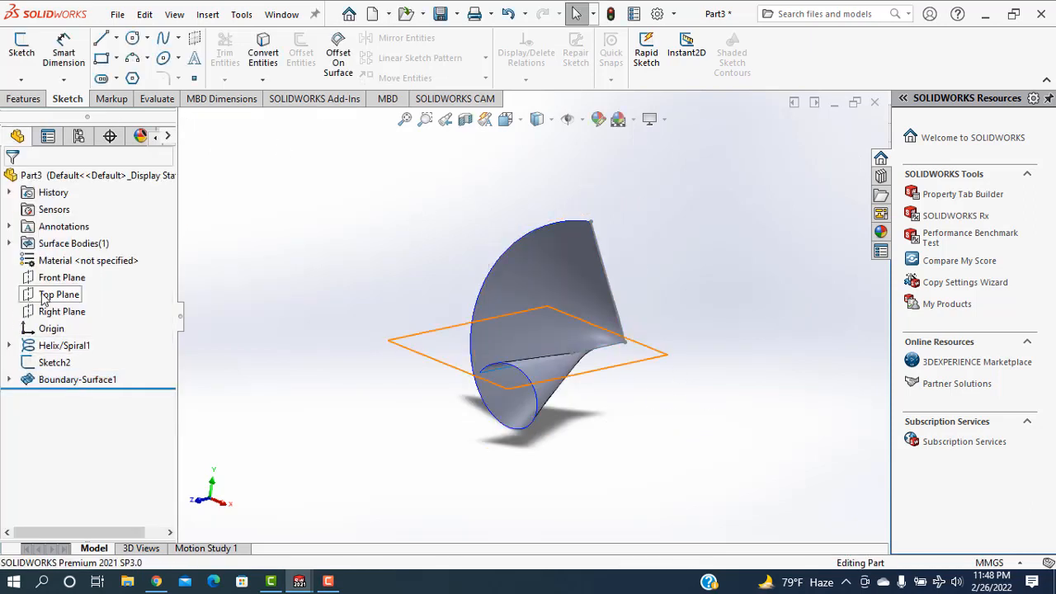
left_click(61, 277)
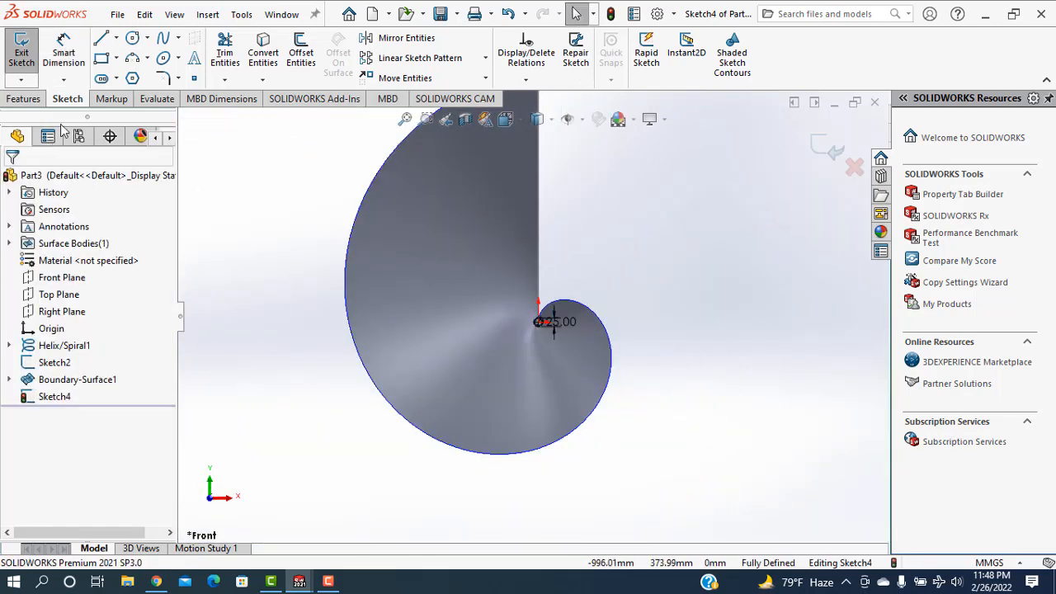
left_click(208, 13)
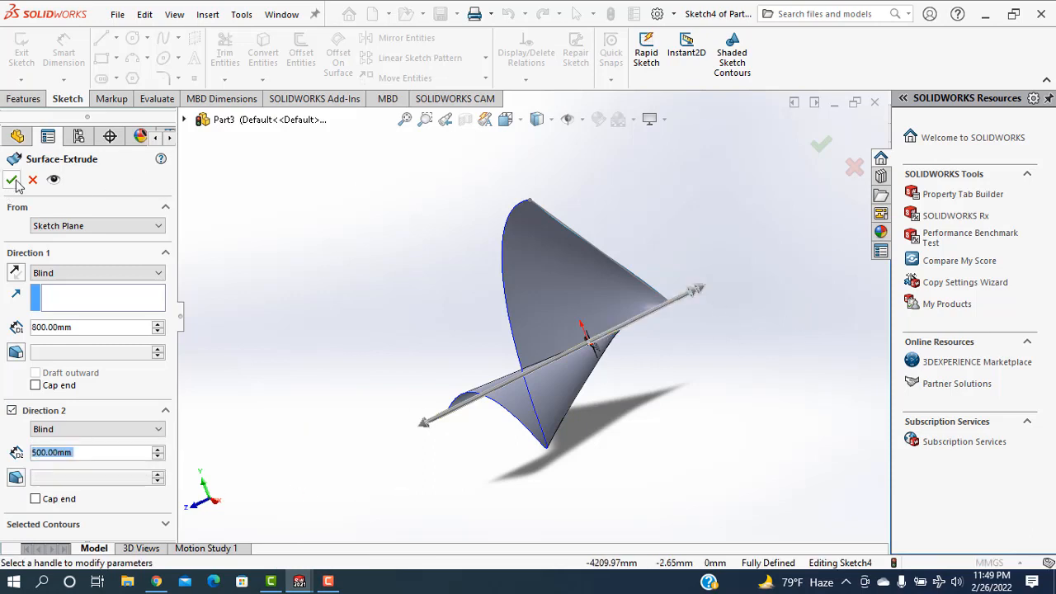
left_click(14, 180)
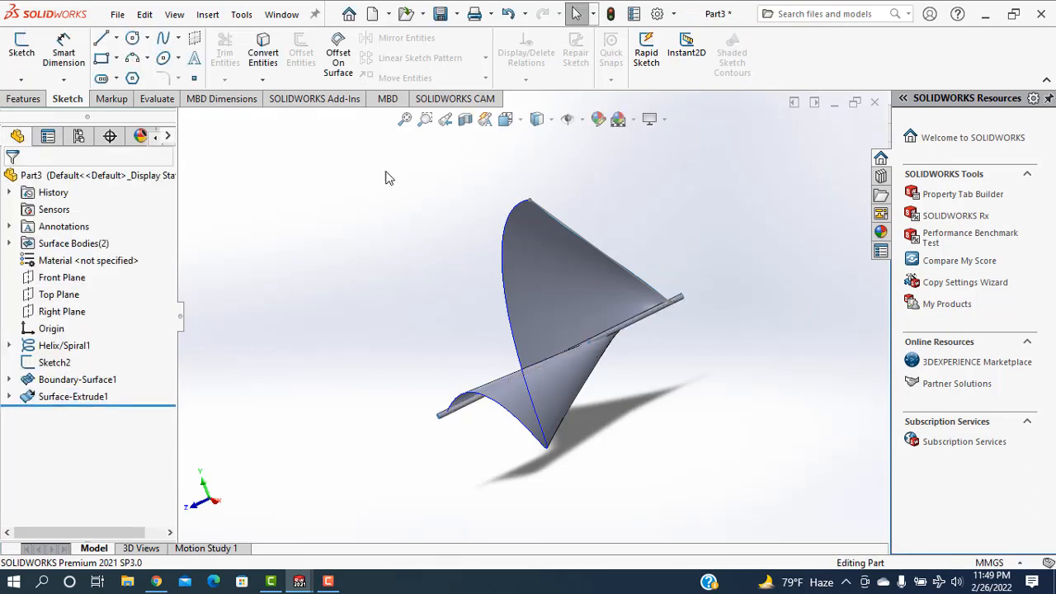
Step: Trim the blade with Surface-Extrude1 as trim tool, keeping the blade pieces (Surface-Trim1)
left_click(208, 13)
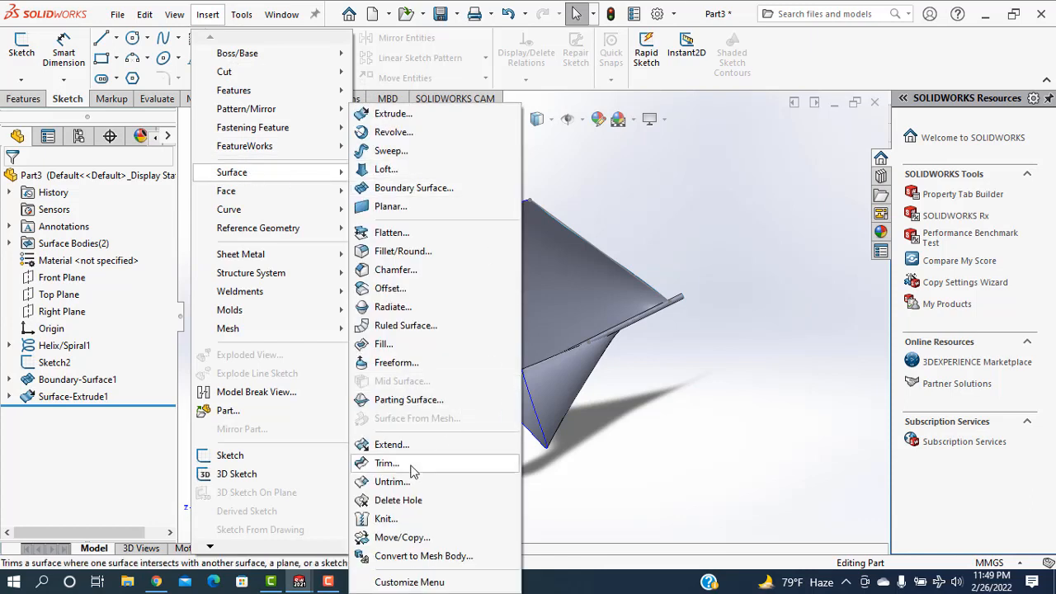
left_click(386, 462)
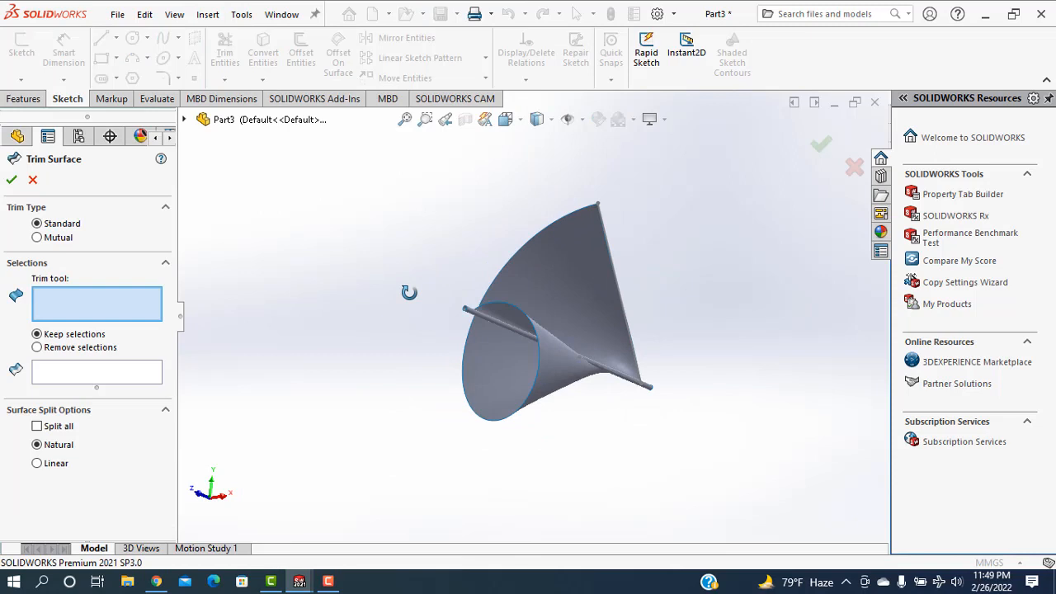
mouse_move(553, 301)
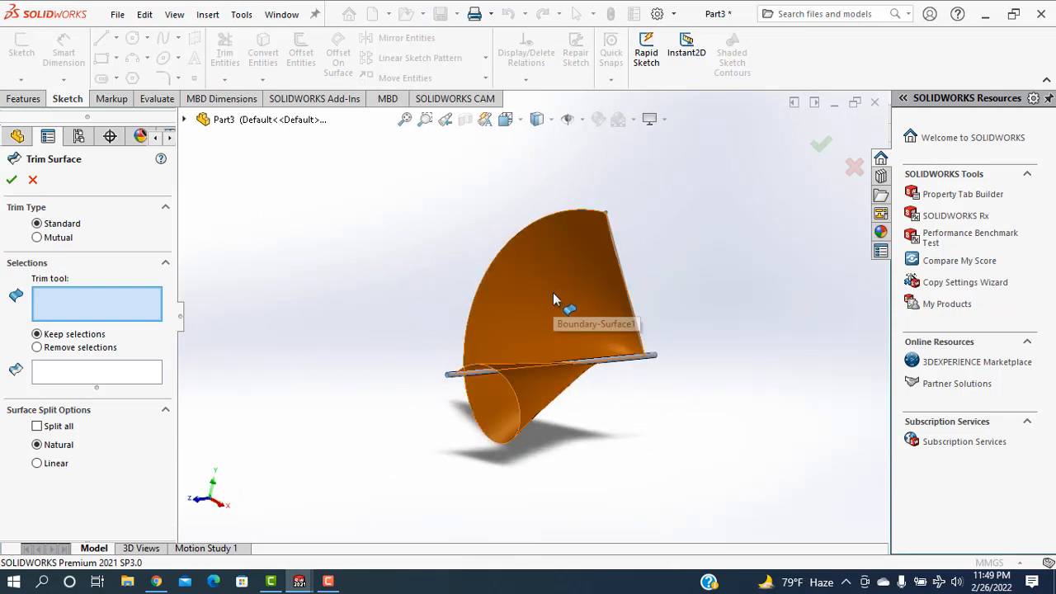
left_click(553, 297)
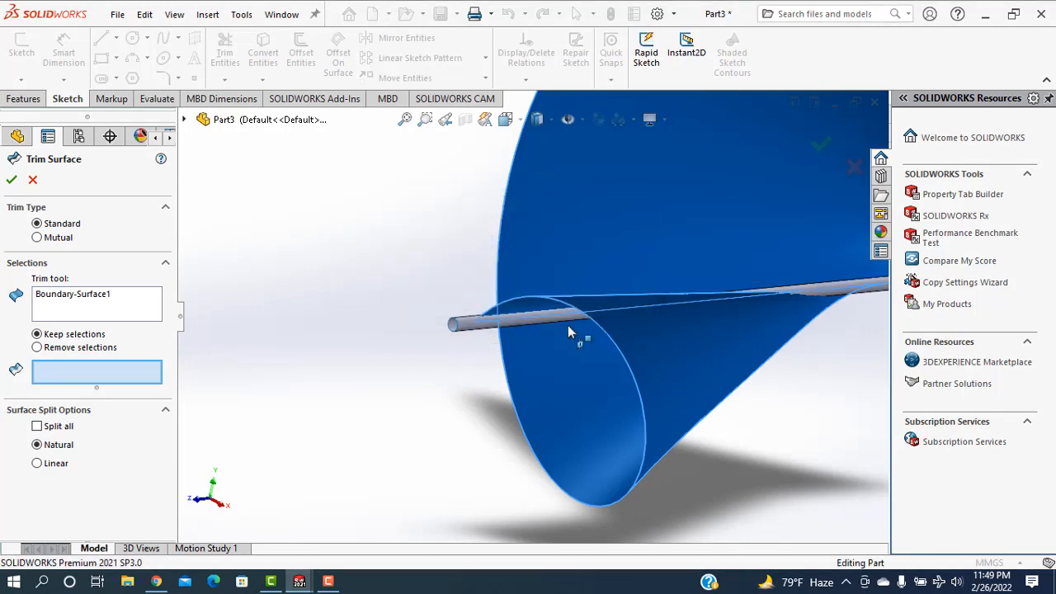
right_click(73, 294)
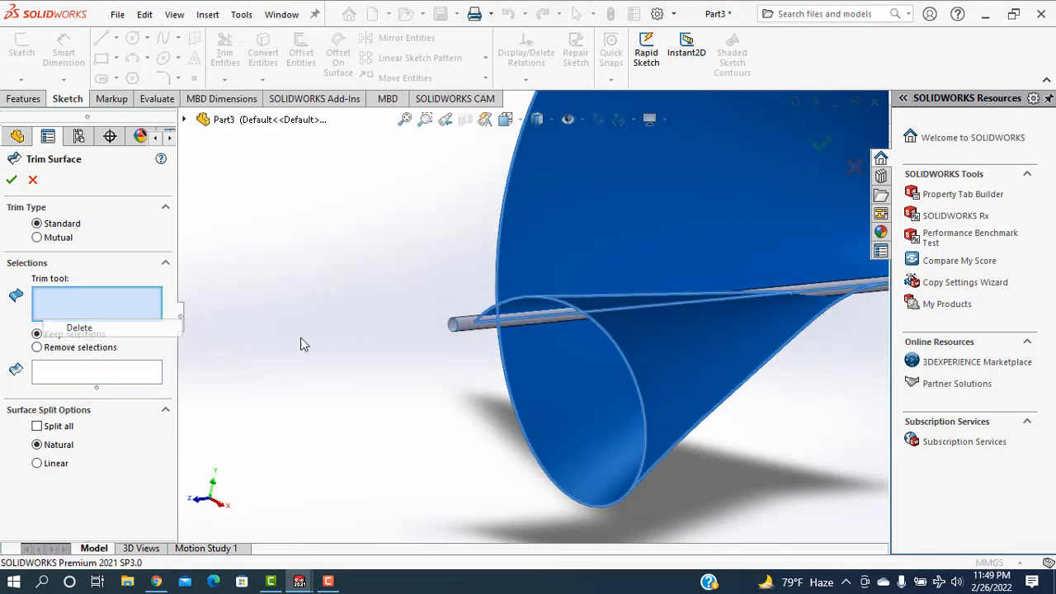
left_click(465, 330)
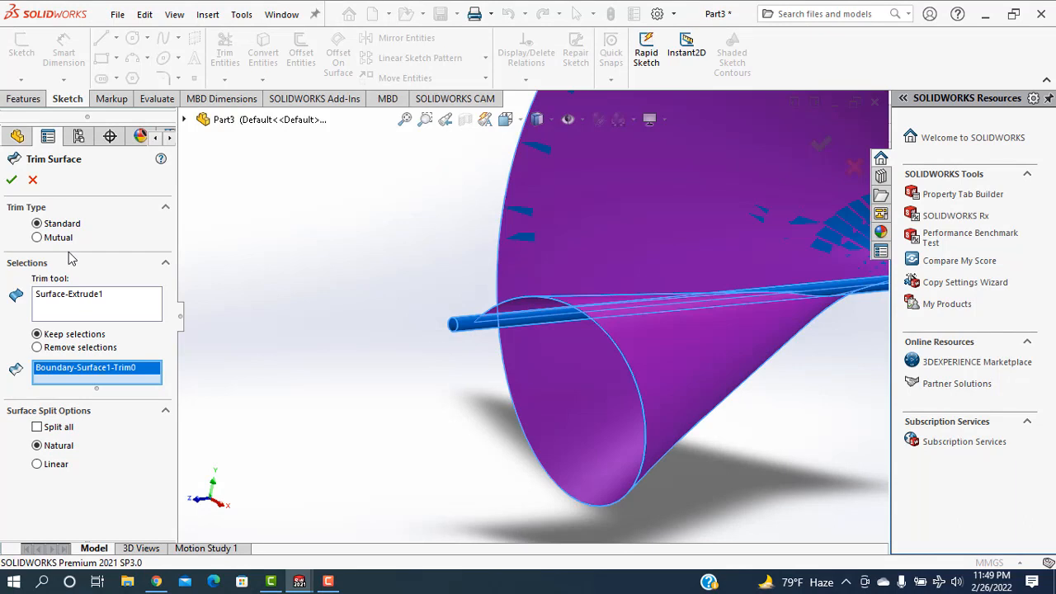
mouse_move(3, 229)
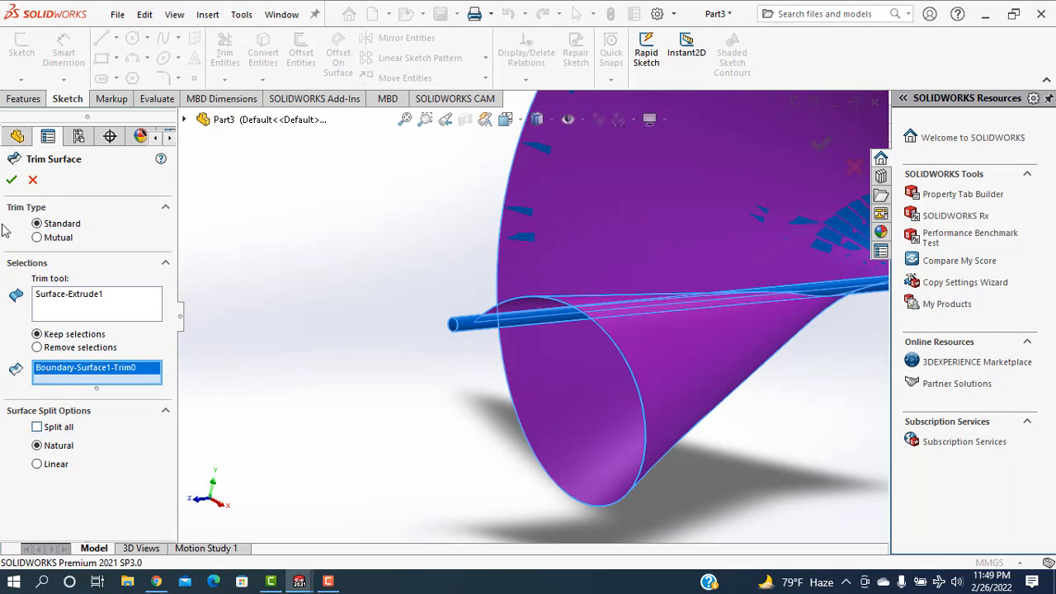
left_click(9, 180)
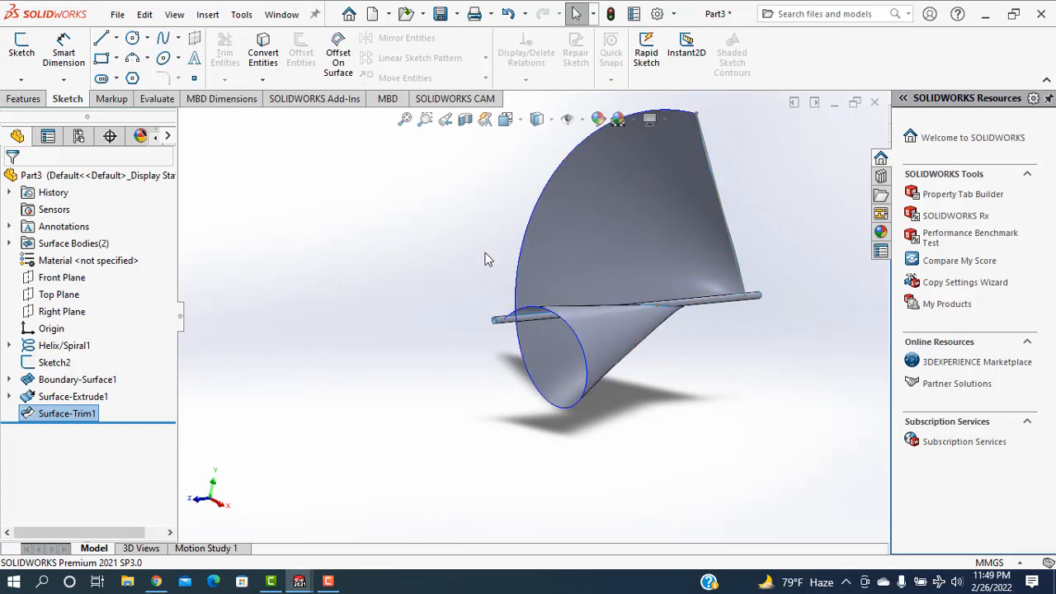
Step: Start a Move/Copy Body and cancel it unchanged
left_click(577, 310)
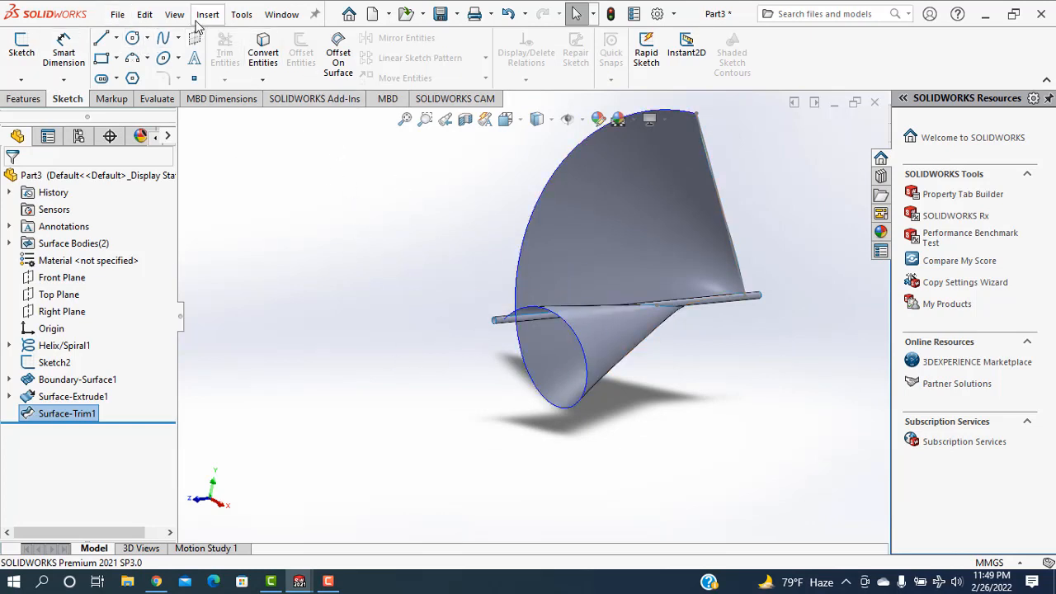
left_click(208, 14)
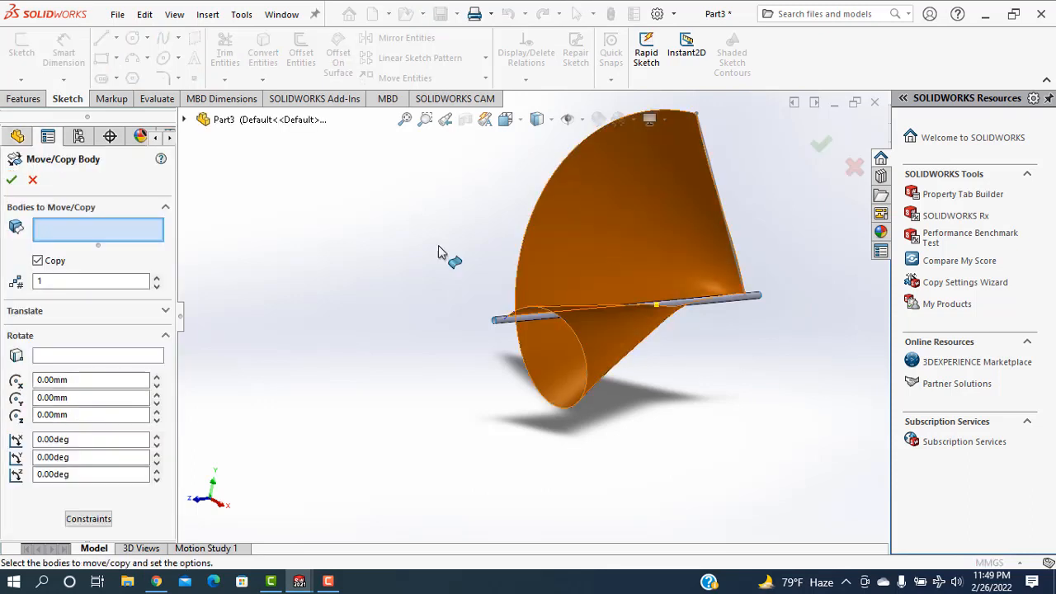
left_click(9, 180)
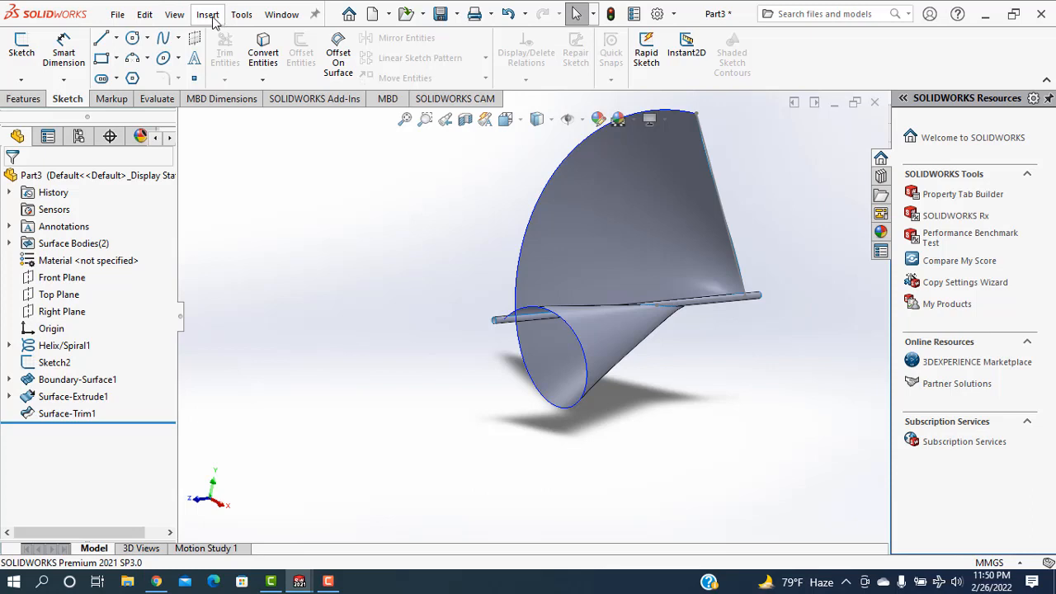
mouse_move(243, 70)
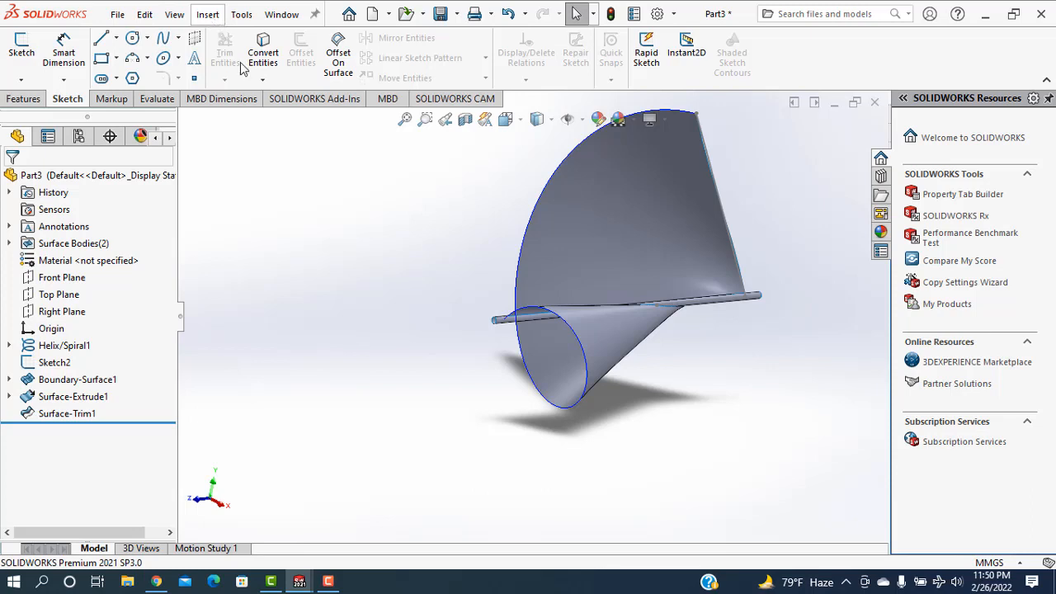
left_click(208, 13)
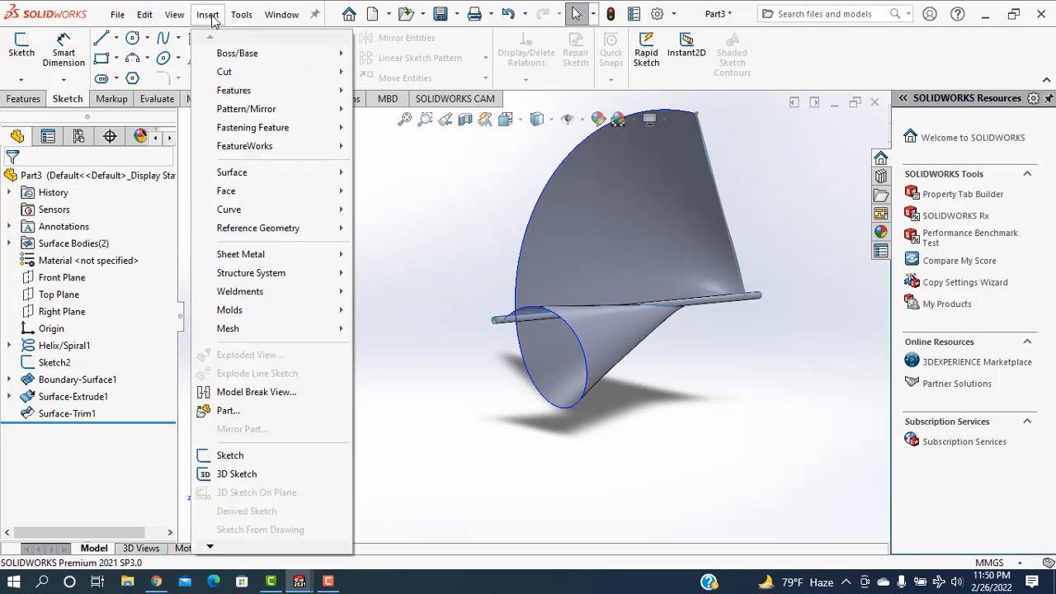
Step: Thicken Surface-Trim1 by 3.00 mm, merging with the tube face (Thicken1)
left_click(238, 53)
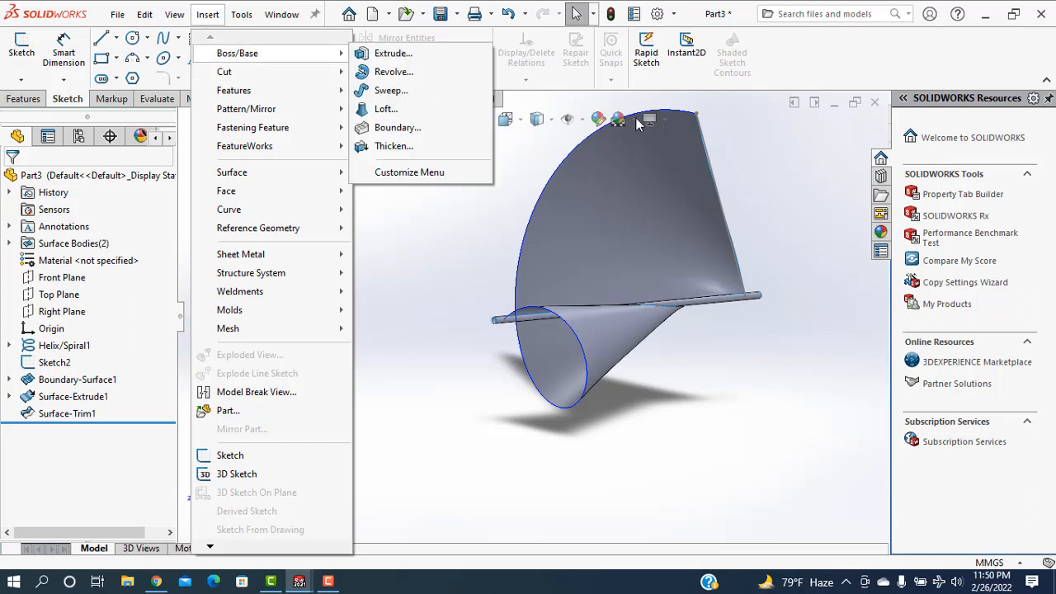
left_click(393, 145)
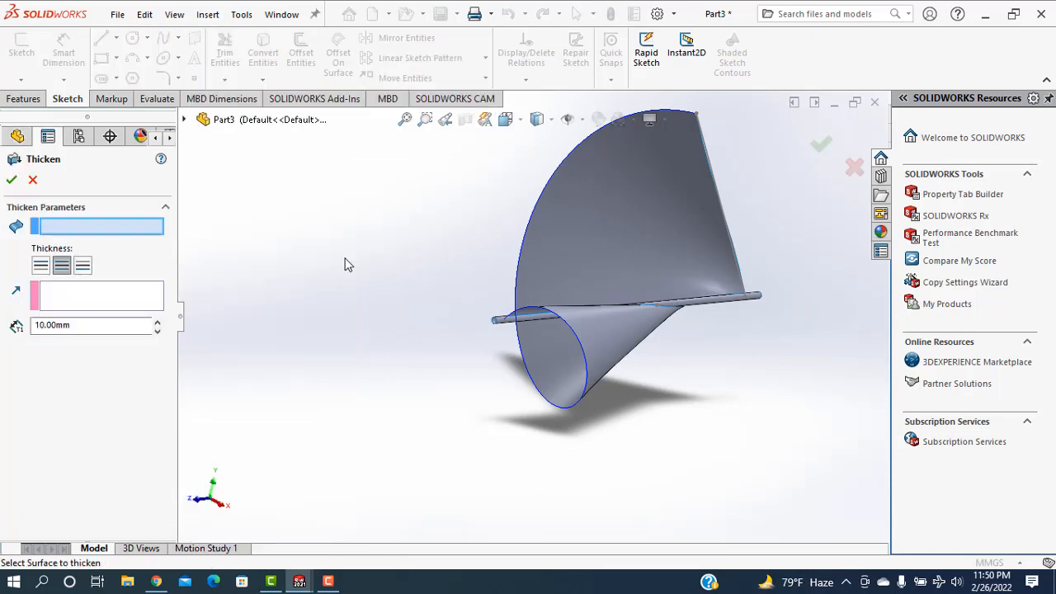
mouse_move(594, 228)
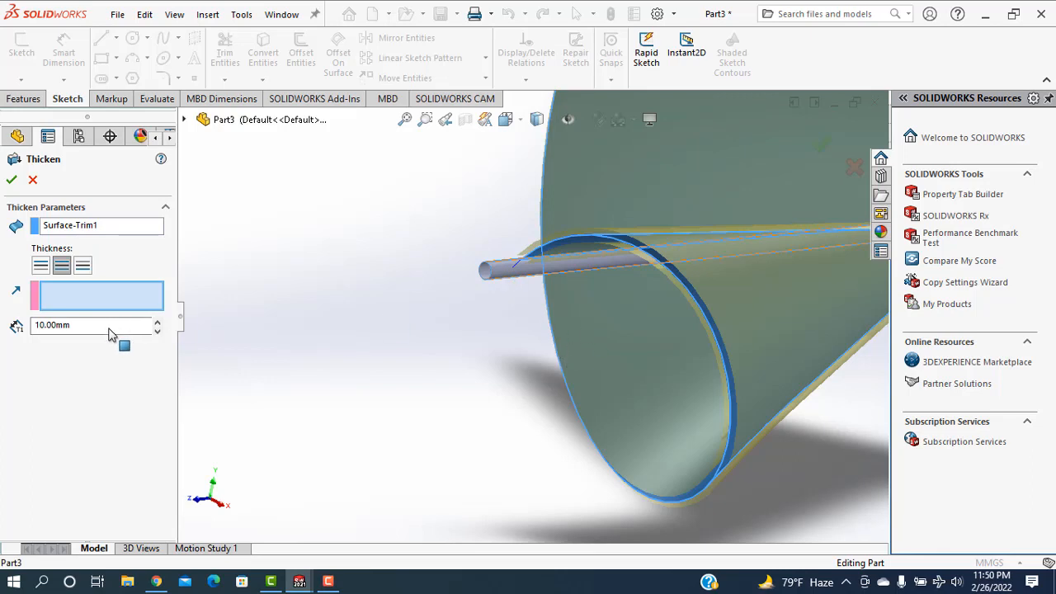
left_click(91, 324)
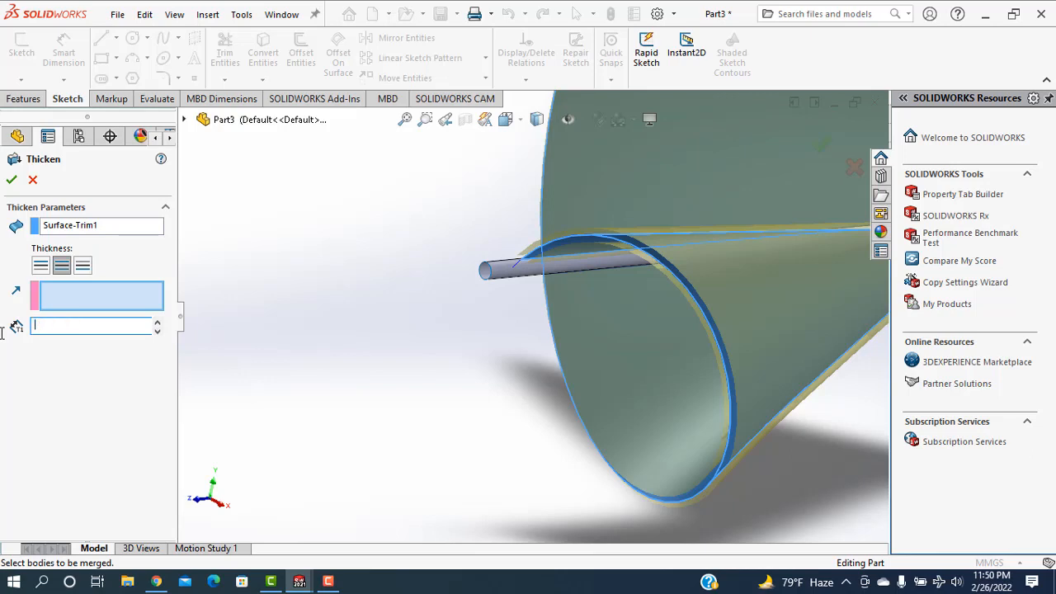
type("3.00mm")
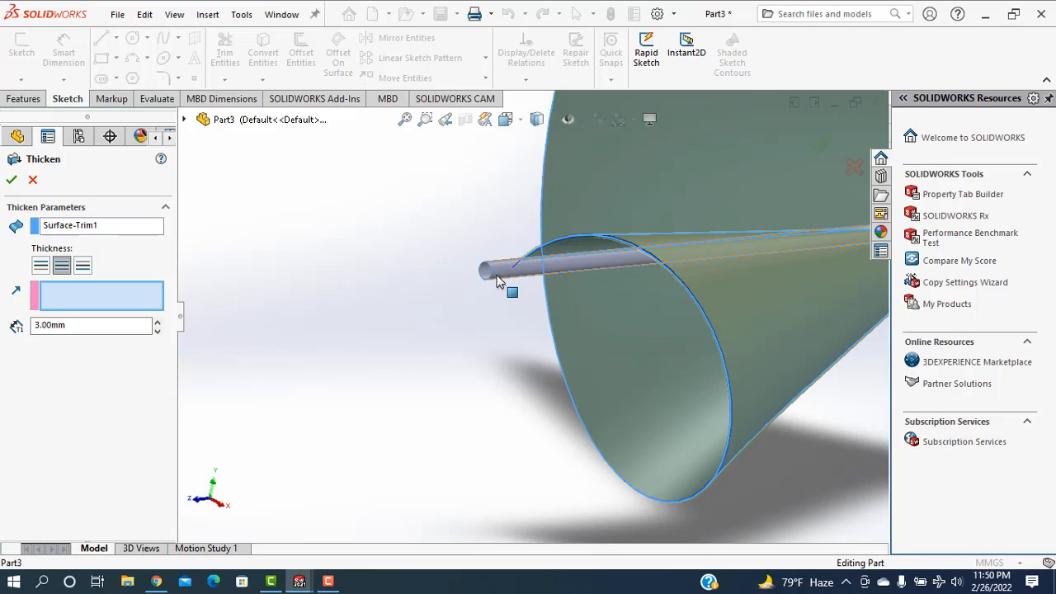
left_click(495, 268)
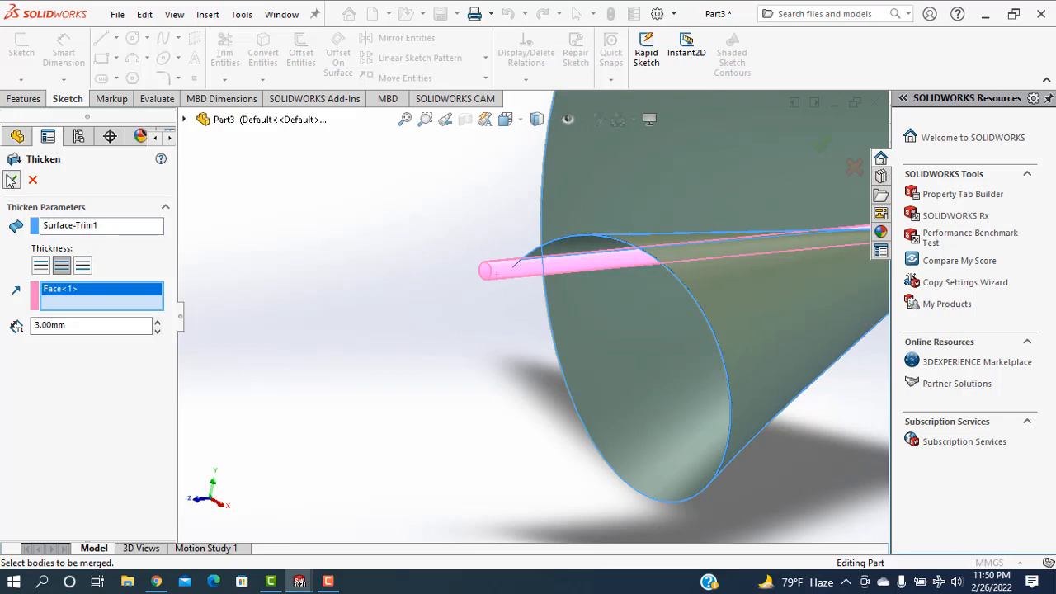
left_click(13, 179)
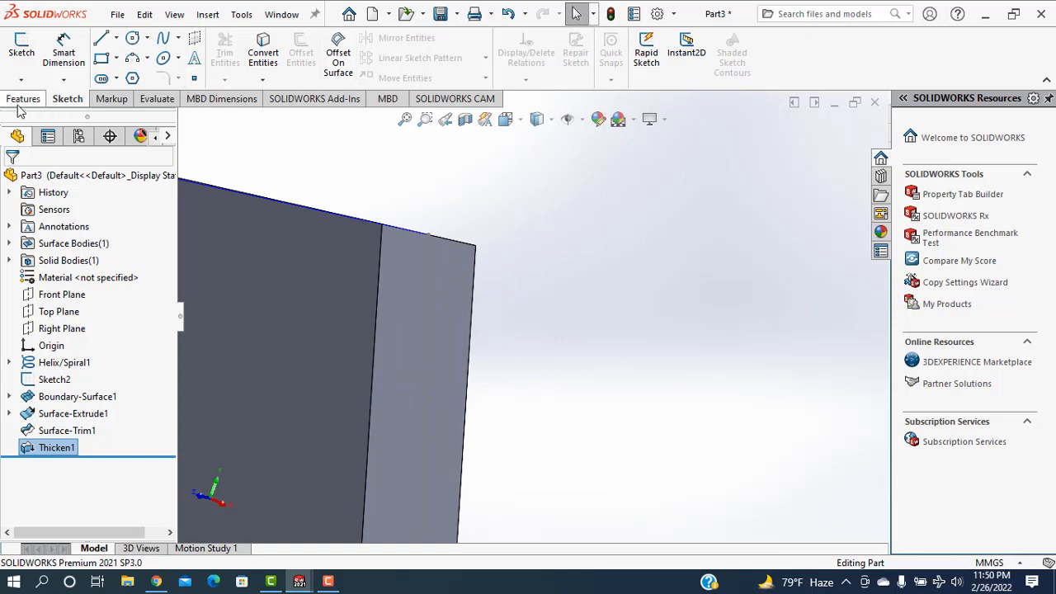
Step: Fillet the blade's long edge with a 30 mm radius (Fillet1)
left_click(23, 99)
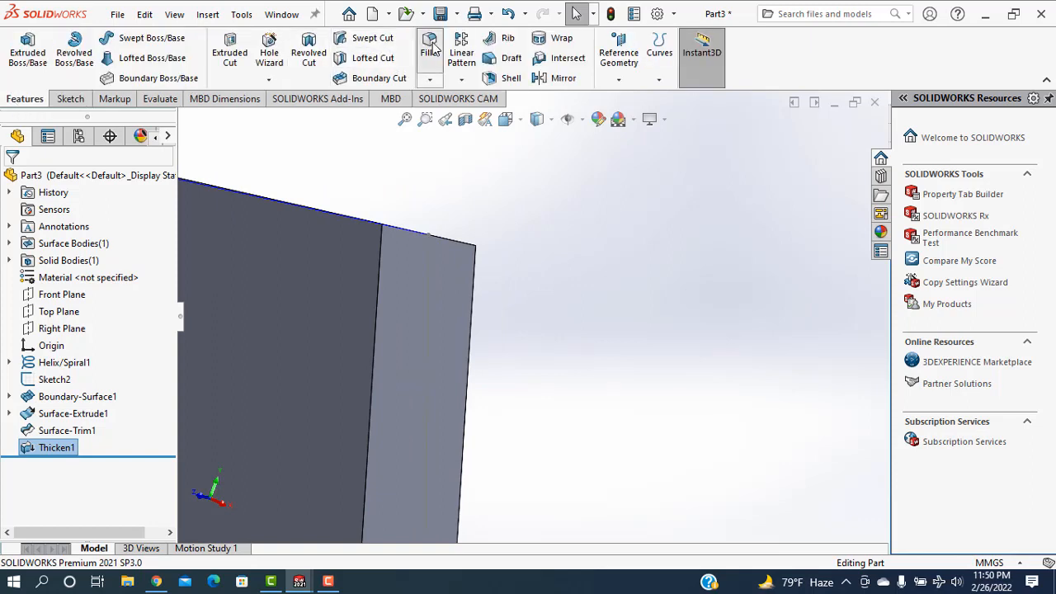
mouse_move(438, 53)
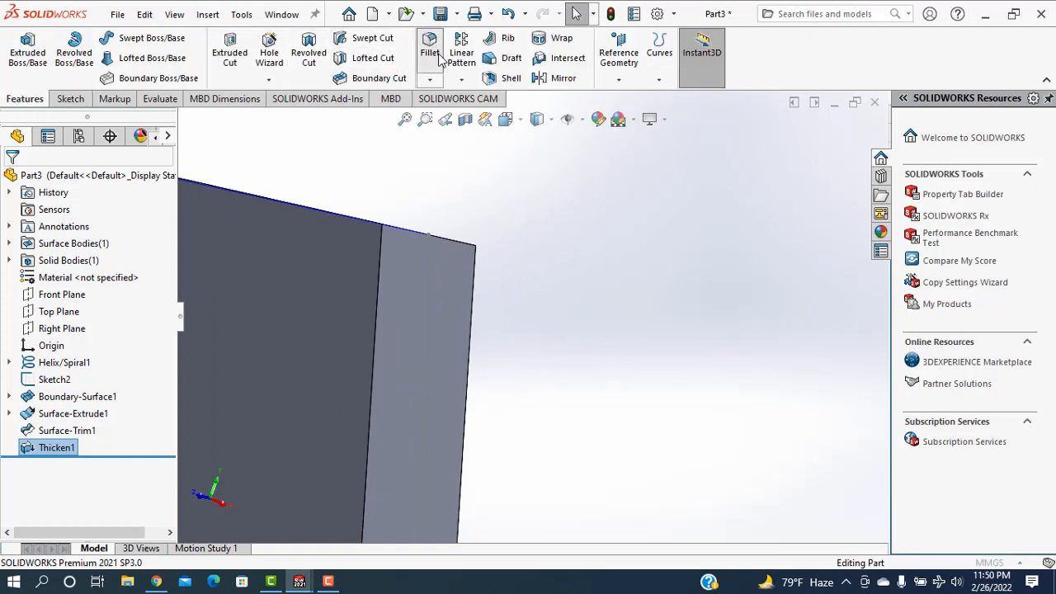
left_click(429, 49)
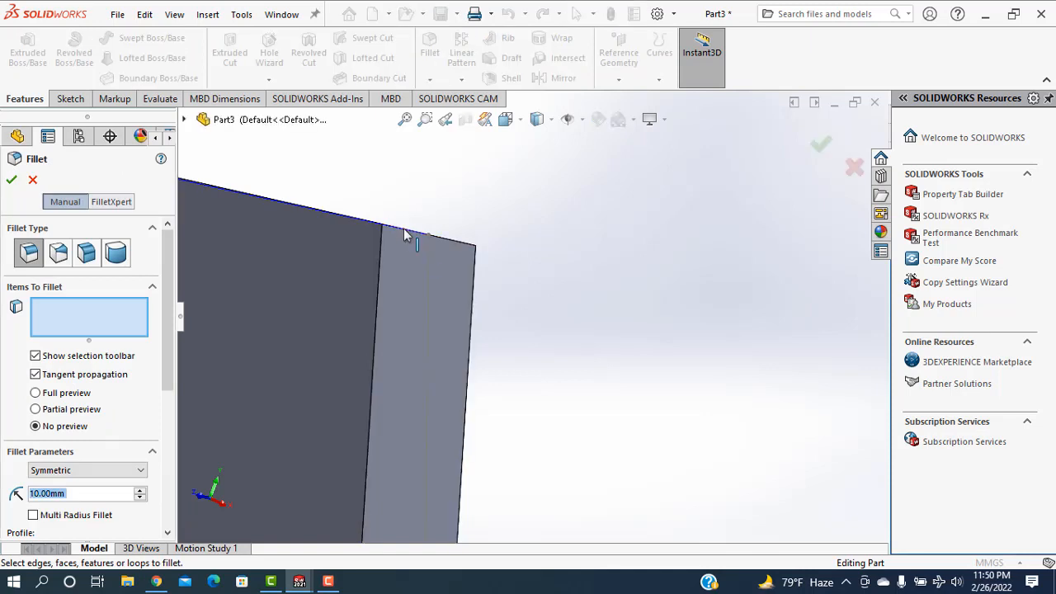
mouse_move(465, 257)
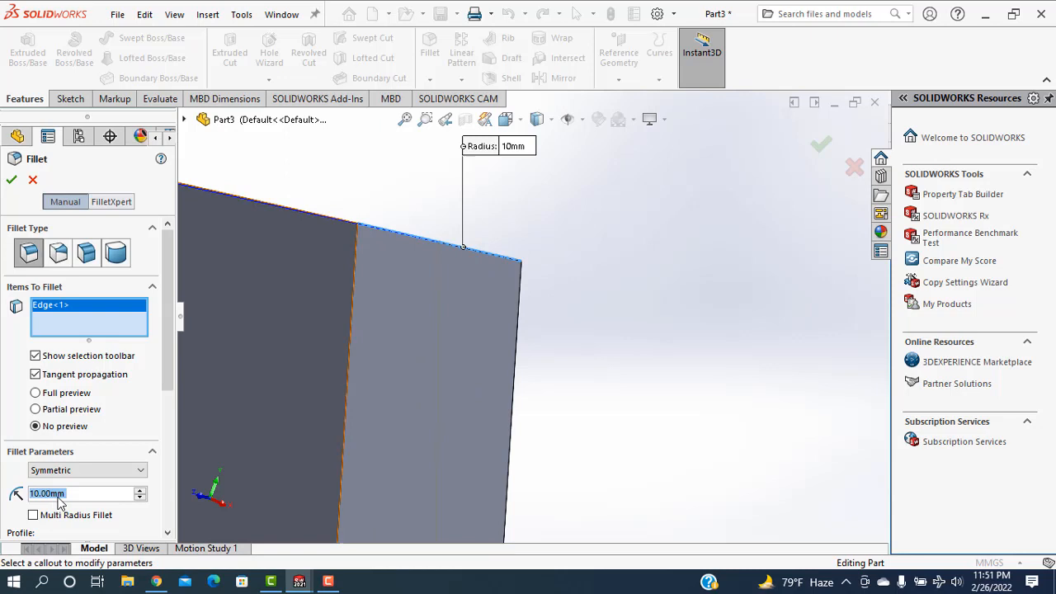
mouse_move(115, 519)
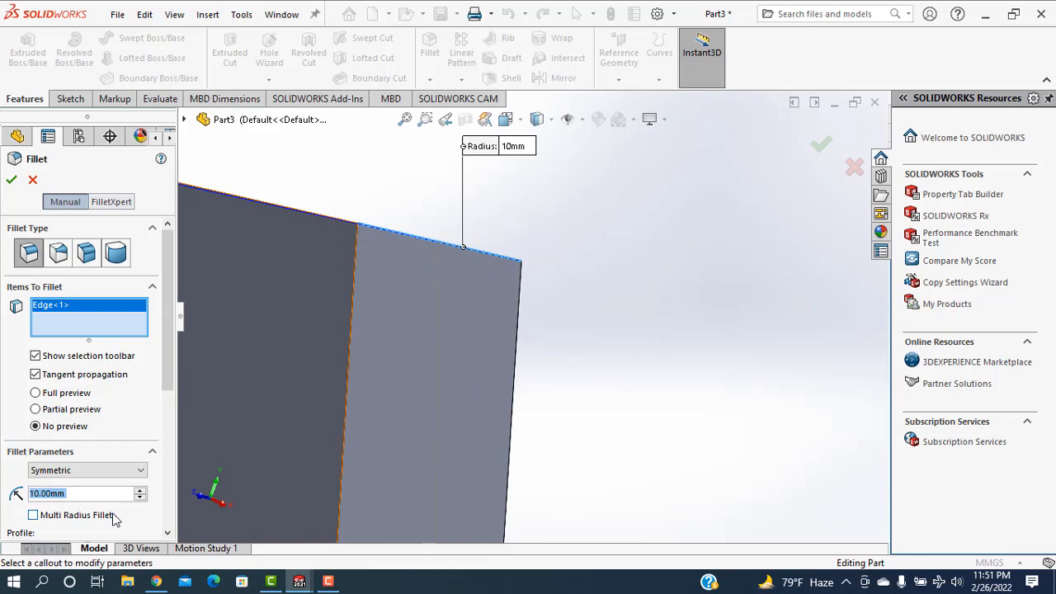
type("30mm")
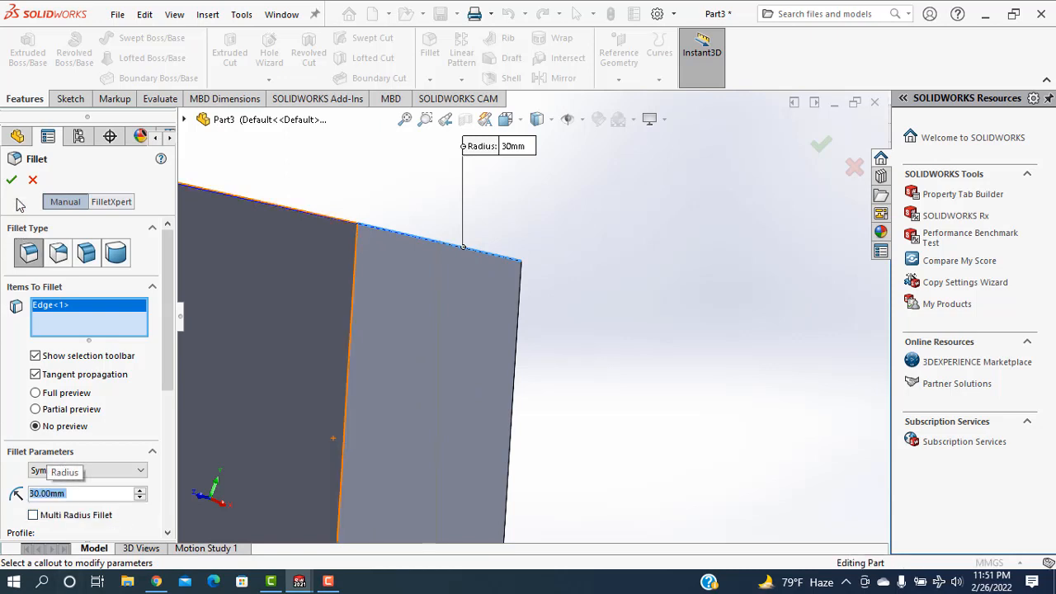
left_click(10, 180)
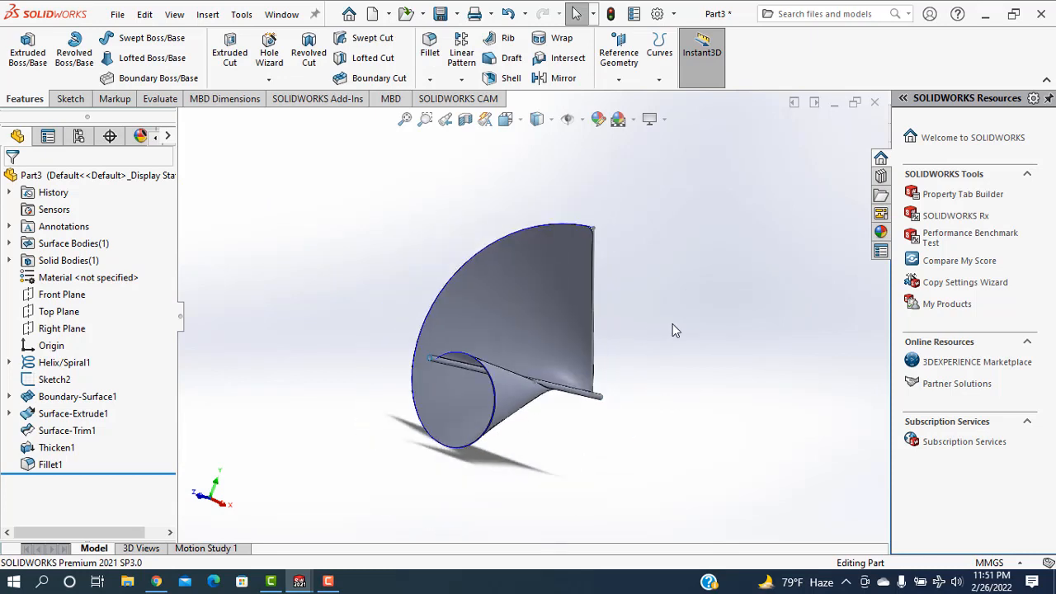
left_click(208, 13)
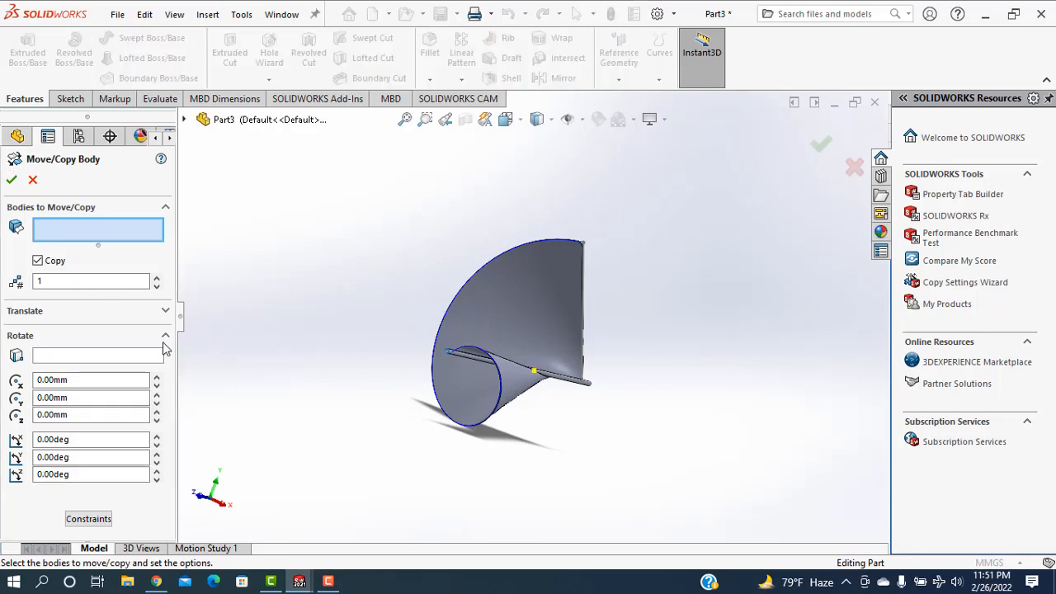
Step: Copy the Fillet1 blade body 2 times rotated 120° about the shaft and confirm Body-Move/Copy1
type("2")
left_click(91, 414)
type("0")
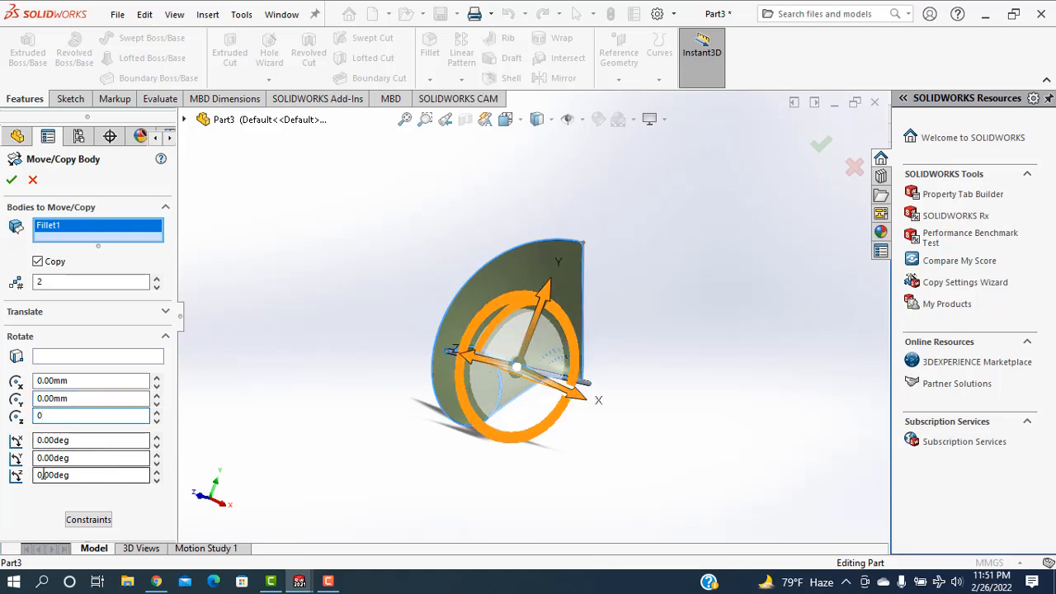
type("120")
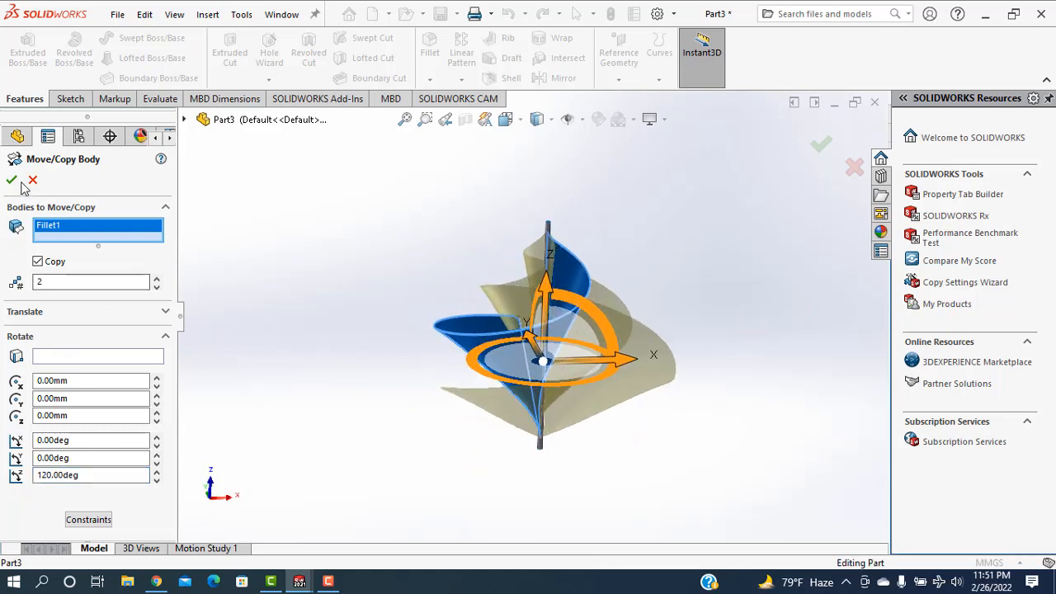
left_click(11, 180)
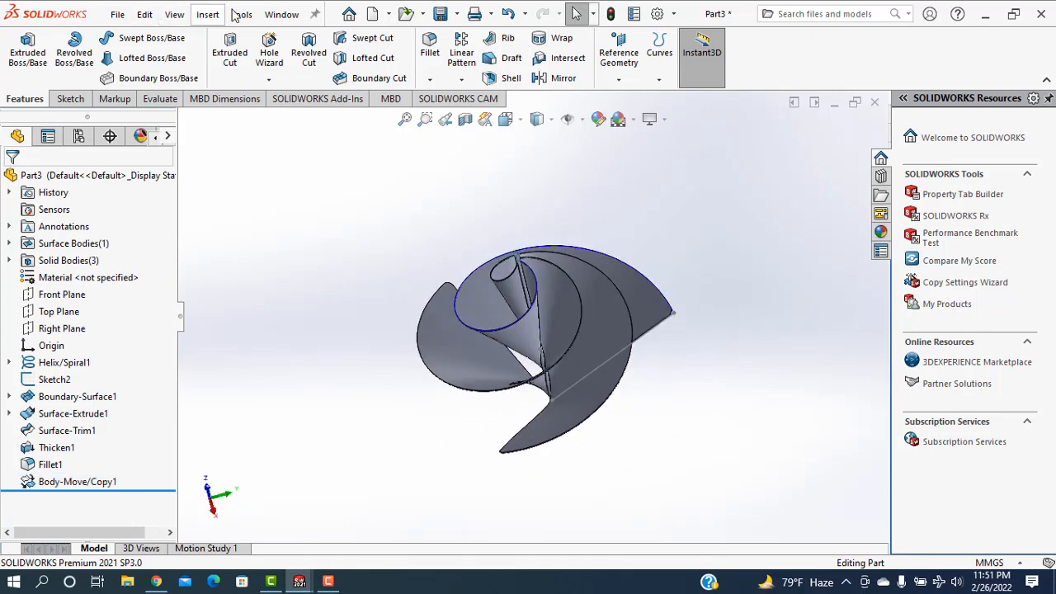
left_click(208, 13)
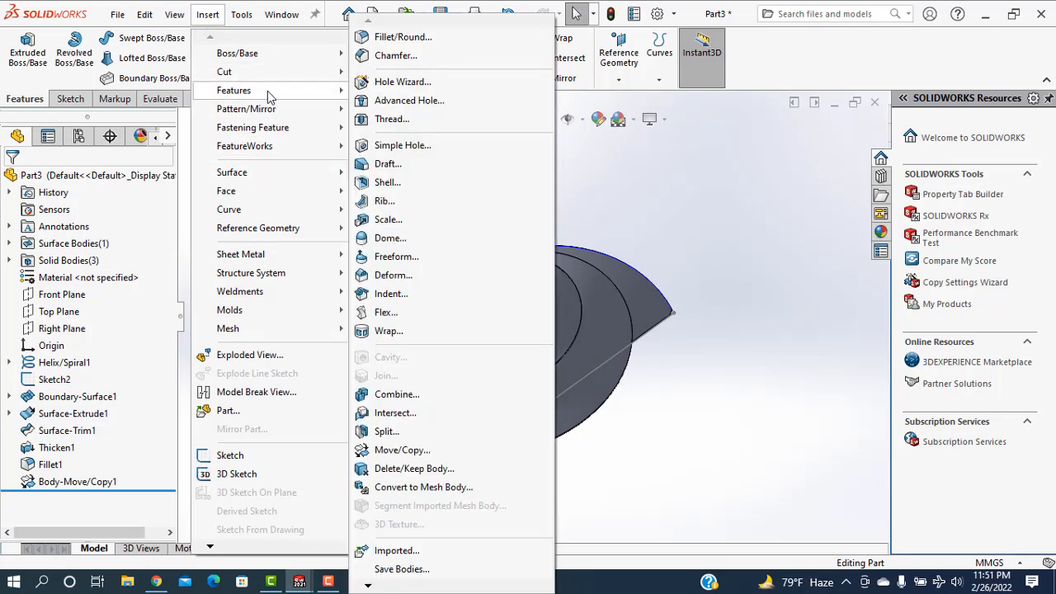
left_click(396, 392)
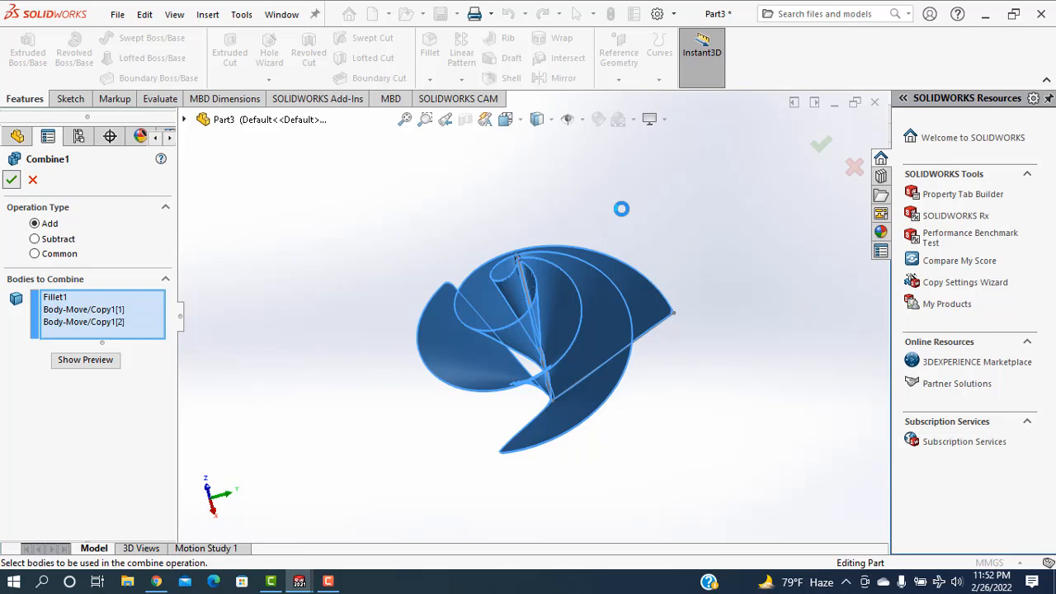
left_click(10, 178)
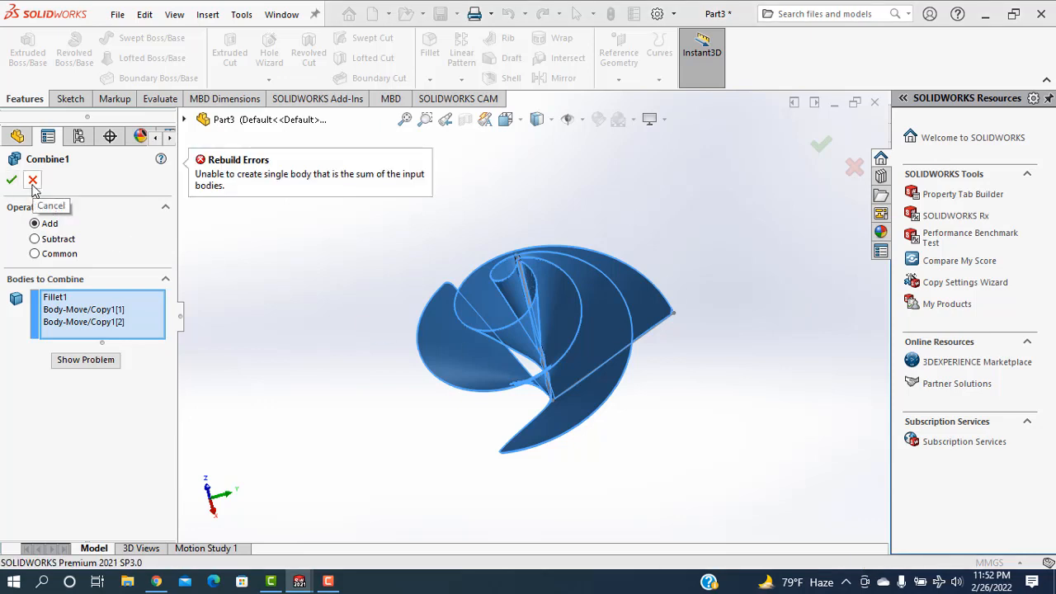
left_click(33, 180)
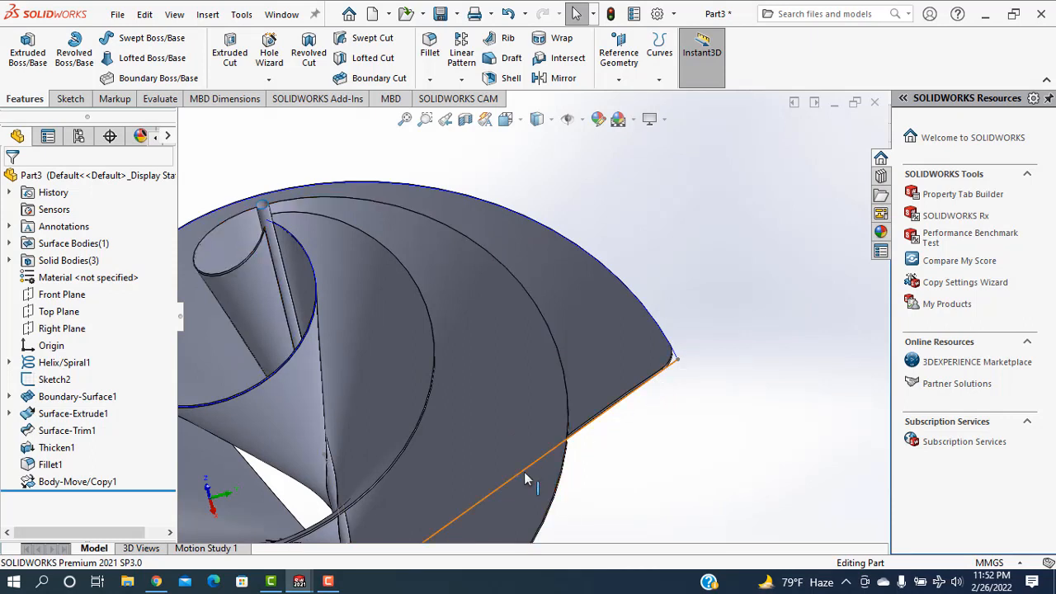
right_click(528, 479)
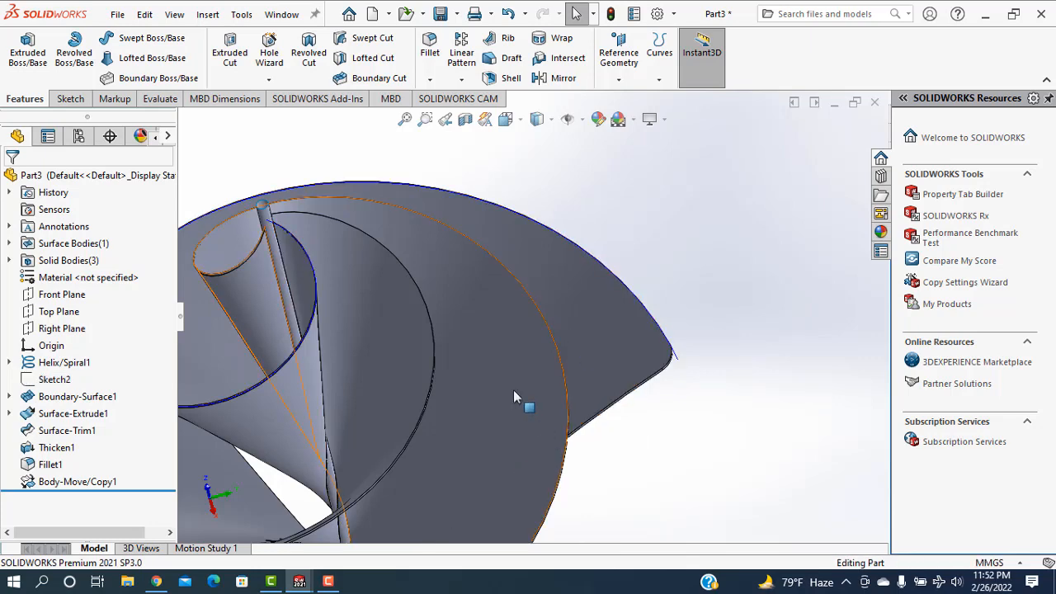
mouse_move(347, 330)
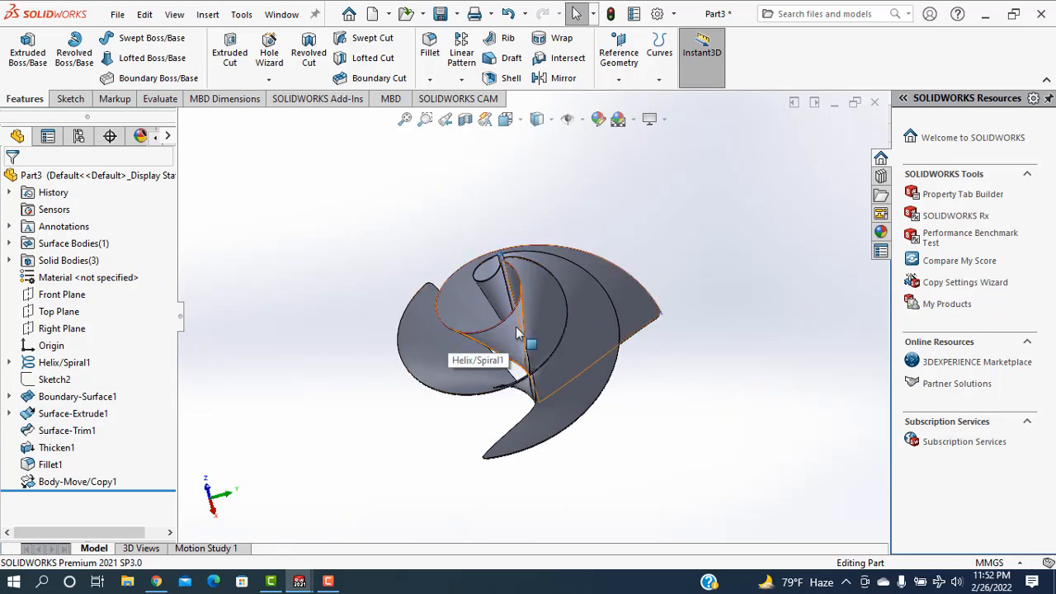
scroll("up", 3)
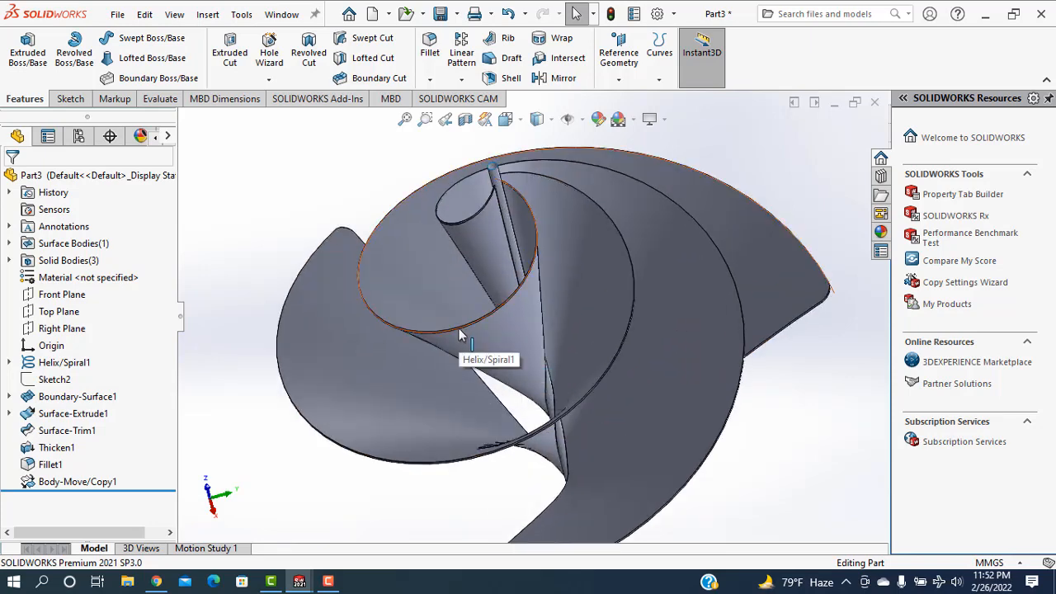
left_click(62, 363)
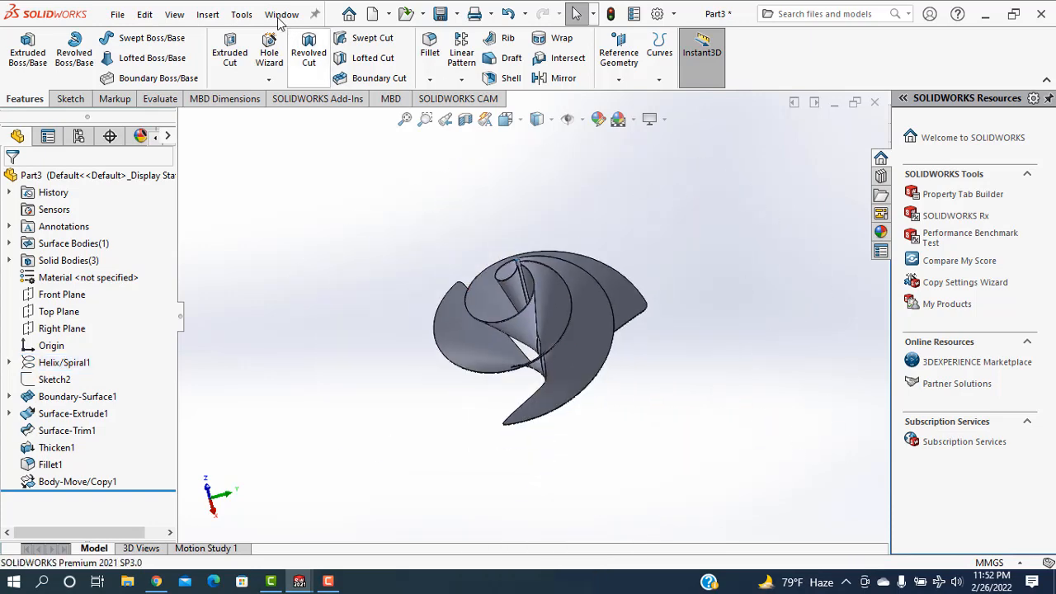
left_click(208, 13)
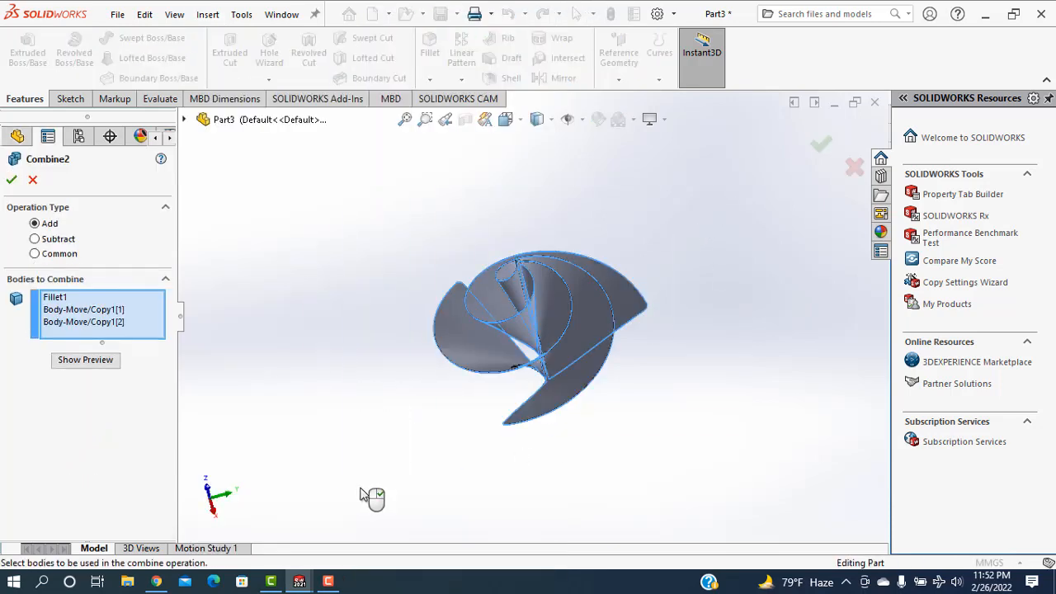
left_click(86, 360)
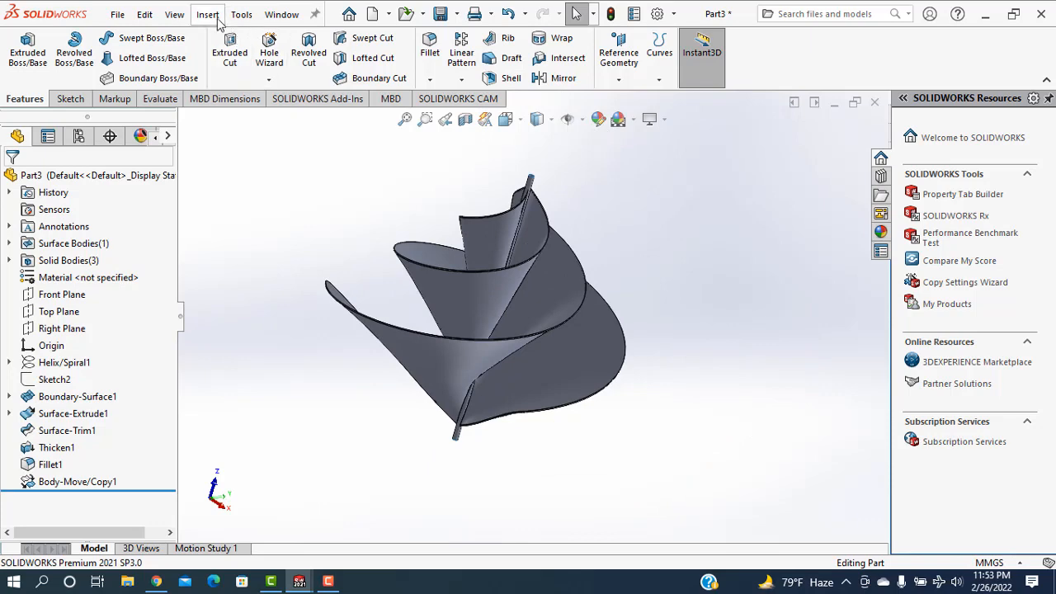
left_click(208, 13)
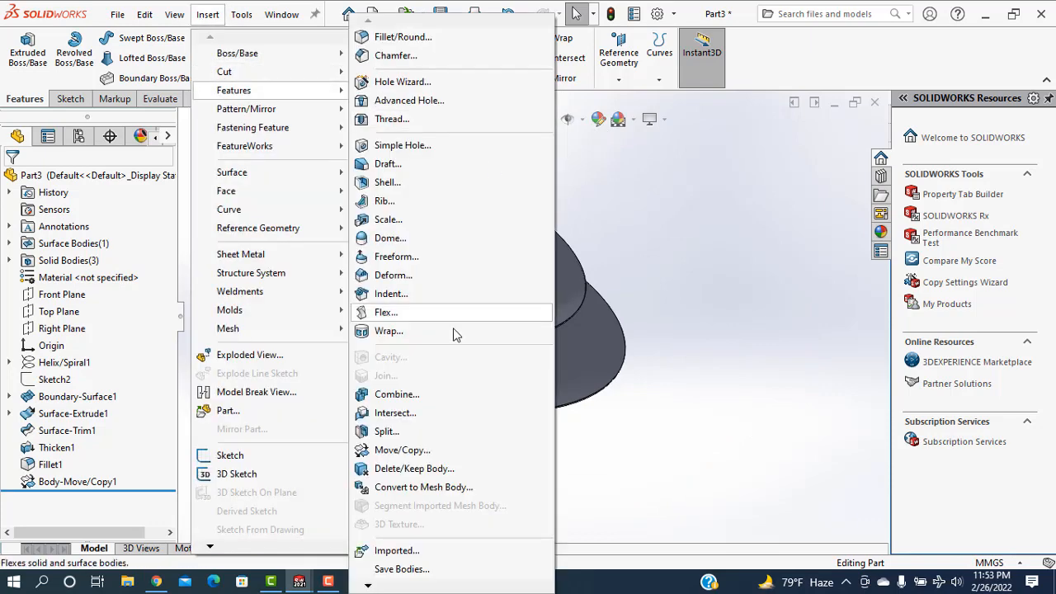
left_click(396, 393)
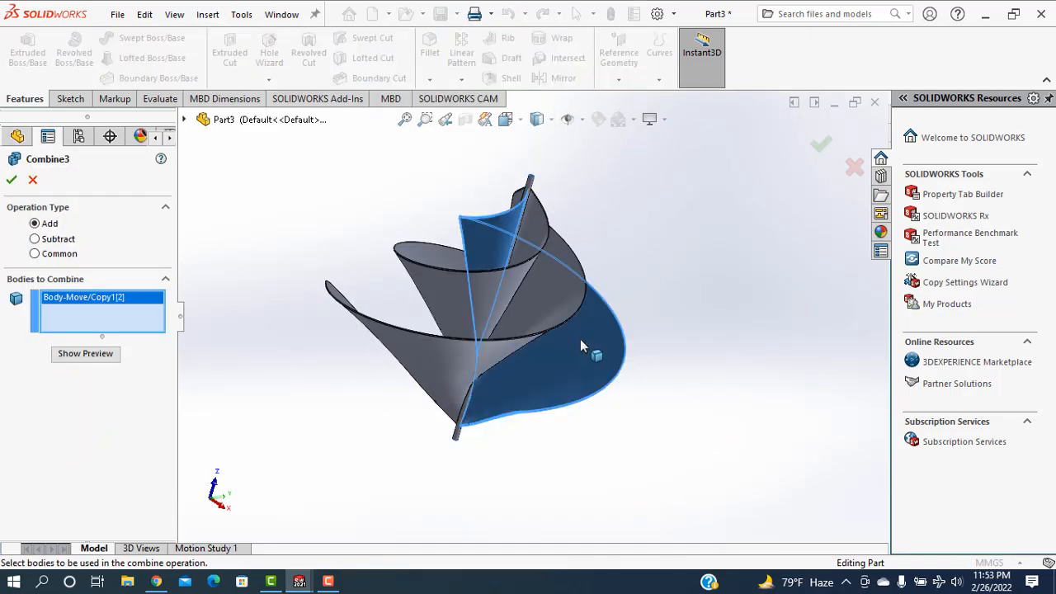
left_click(478, 298)
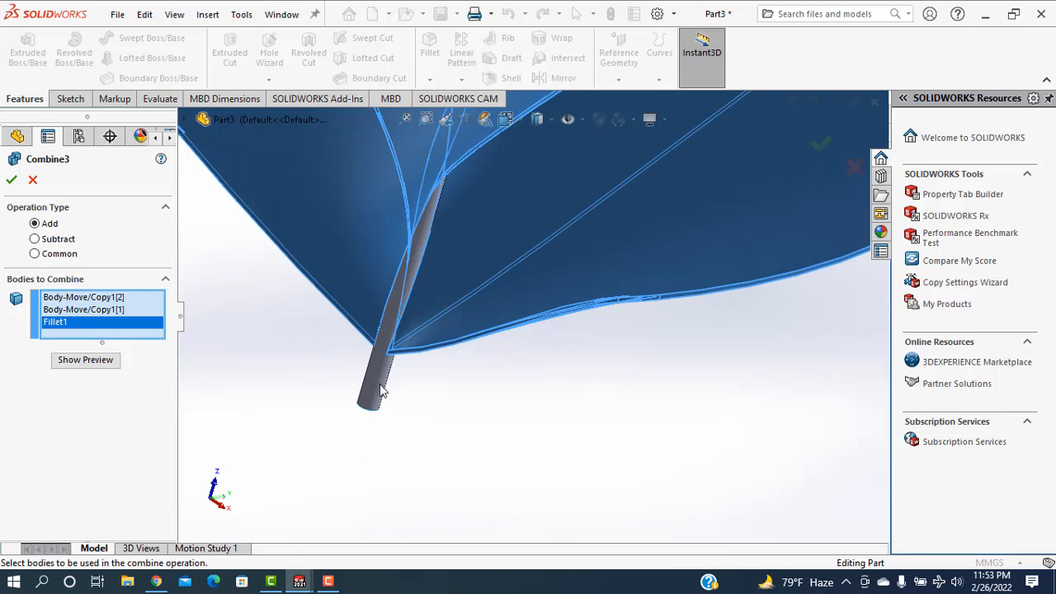
mouse_move(403, 421)
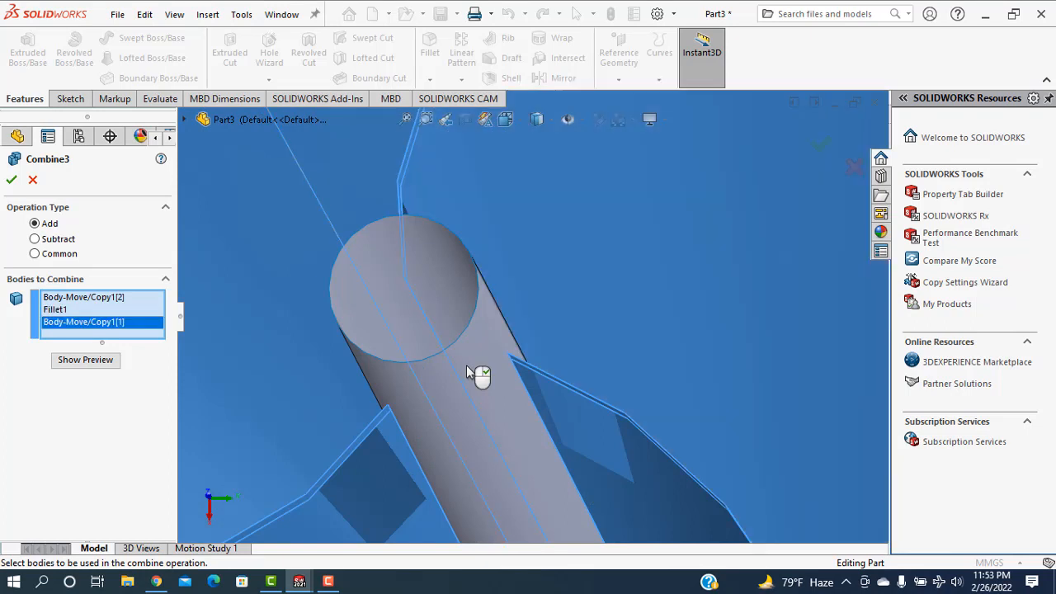
mouse_move(469, 414)
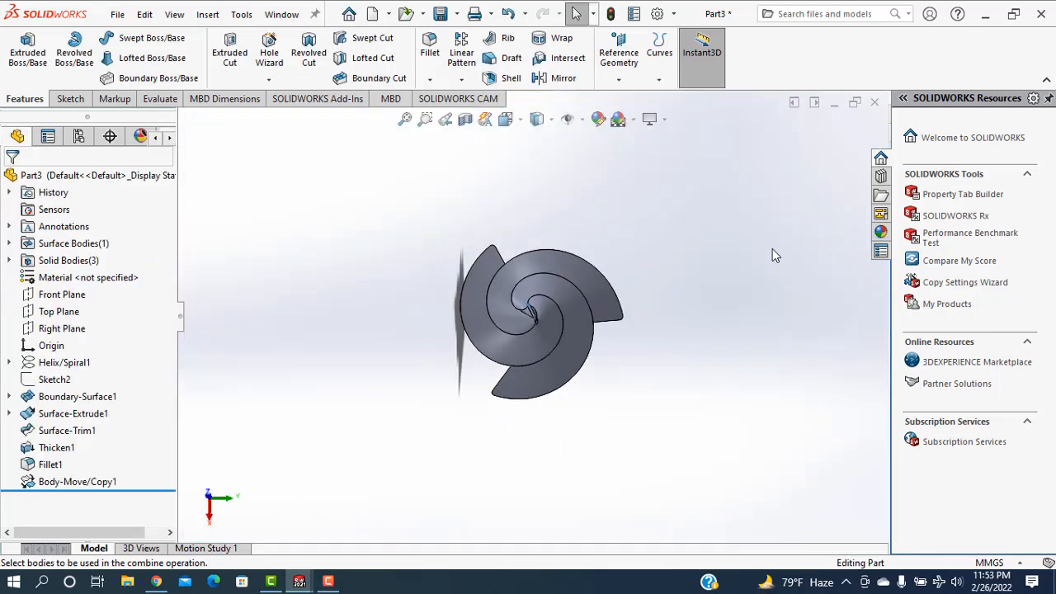
mouse_move(617, 119)
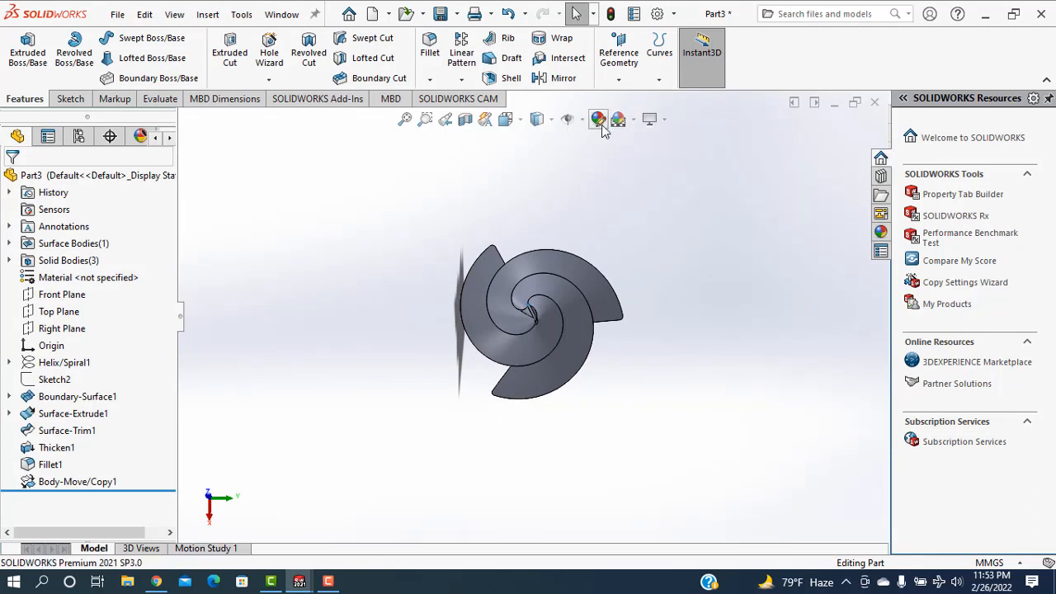
Step: Apply the blue dimpled plastic appearance from Plastic > Patterned to the whole part
left_click(597, 119)
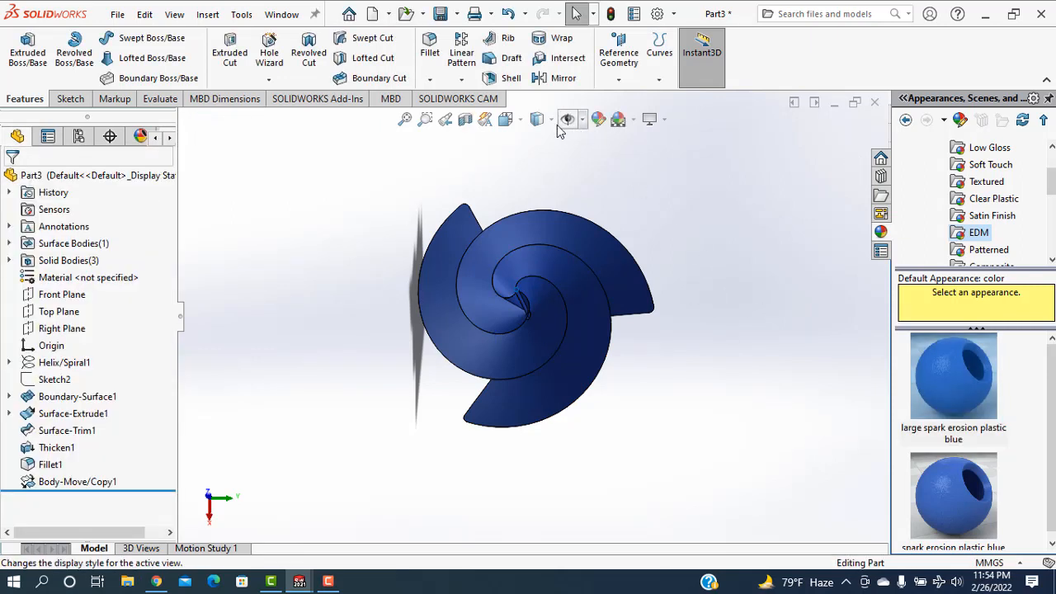
left_click(568, 119)
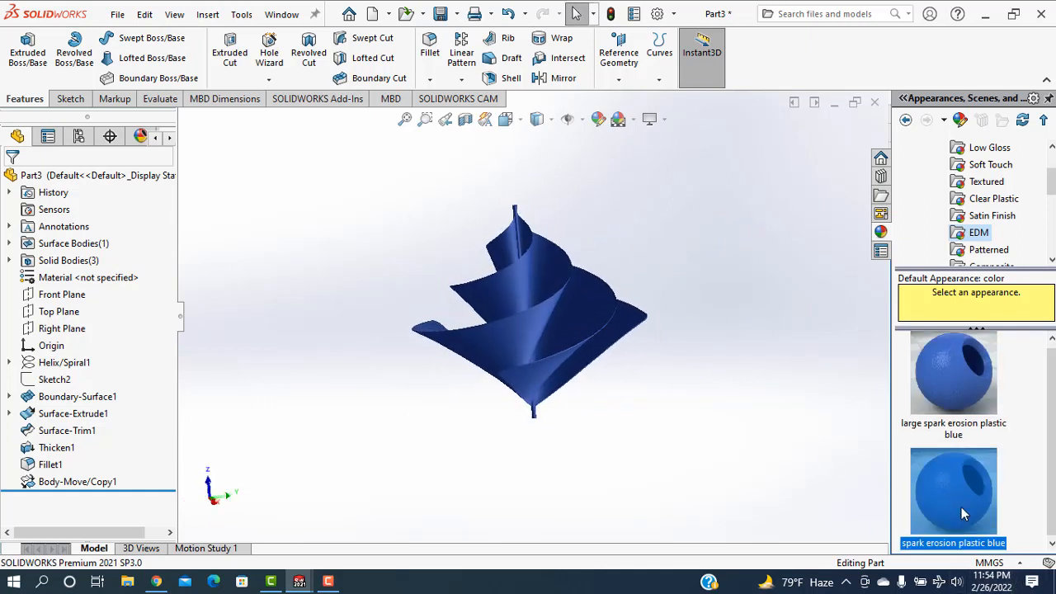
mouse_move(931, 449)
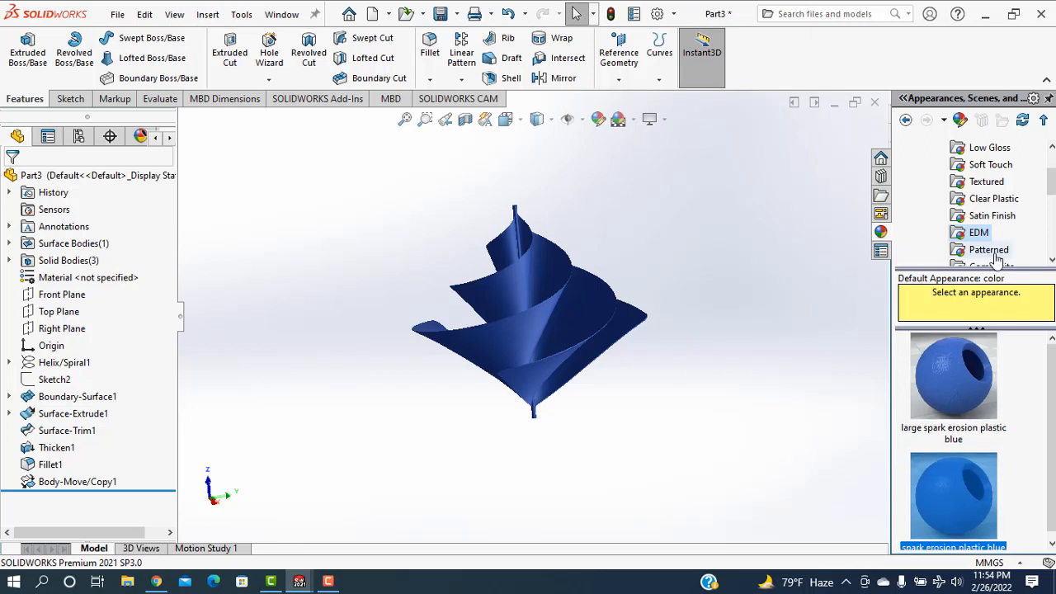
left_click(987, 249)
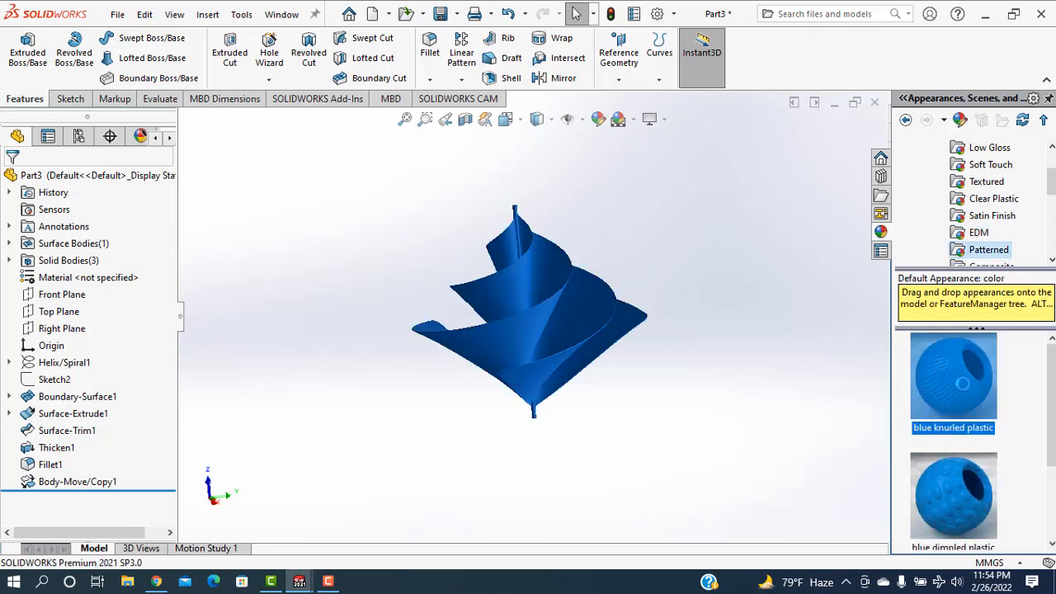
left_click(954, 495)
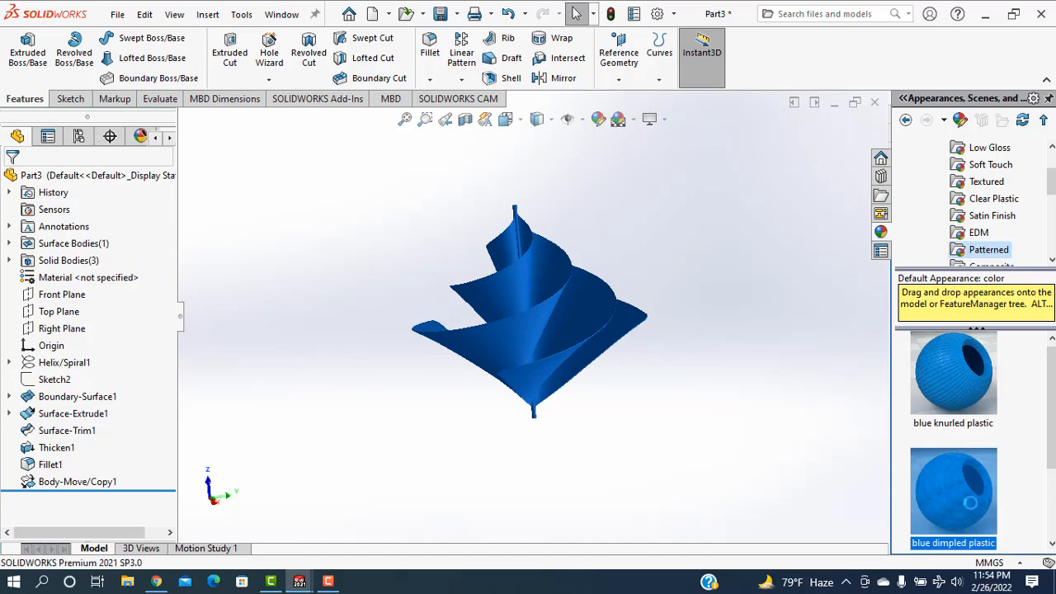